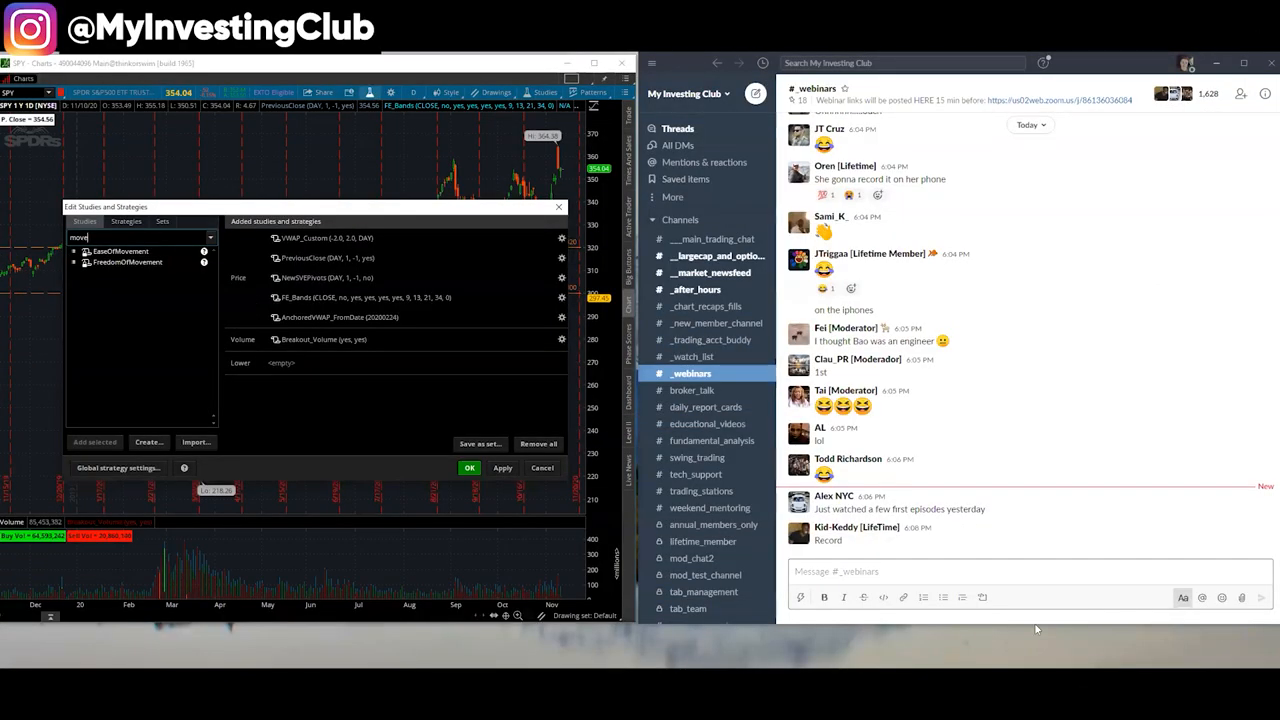
# - Move the Edit Studies and Strategies window aside to reveal the SPY chart and its moving average
pyautogui.click(324, 238)
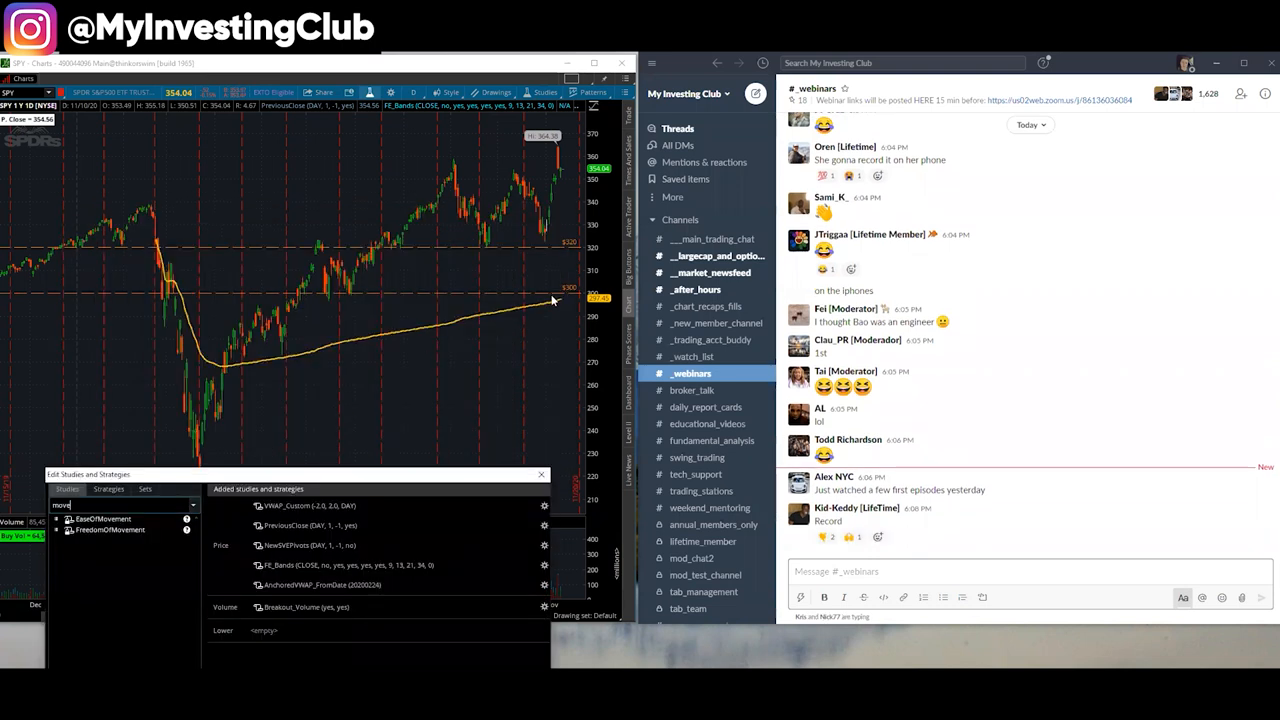
pyautogui.scroll(-3)
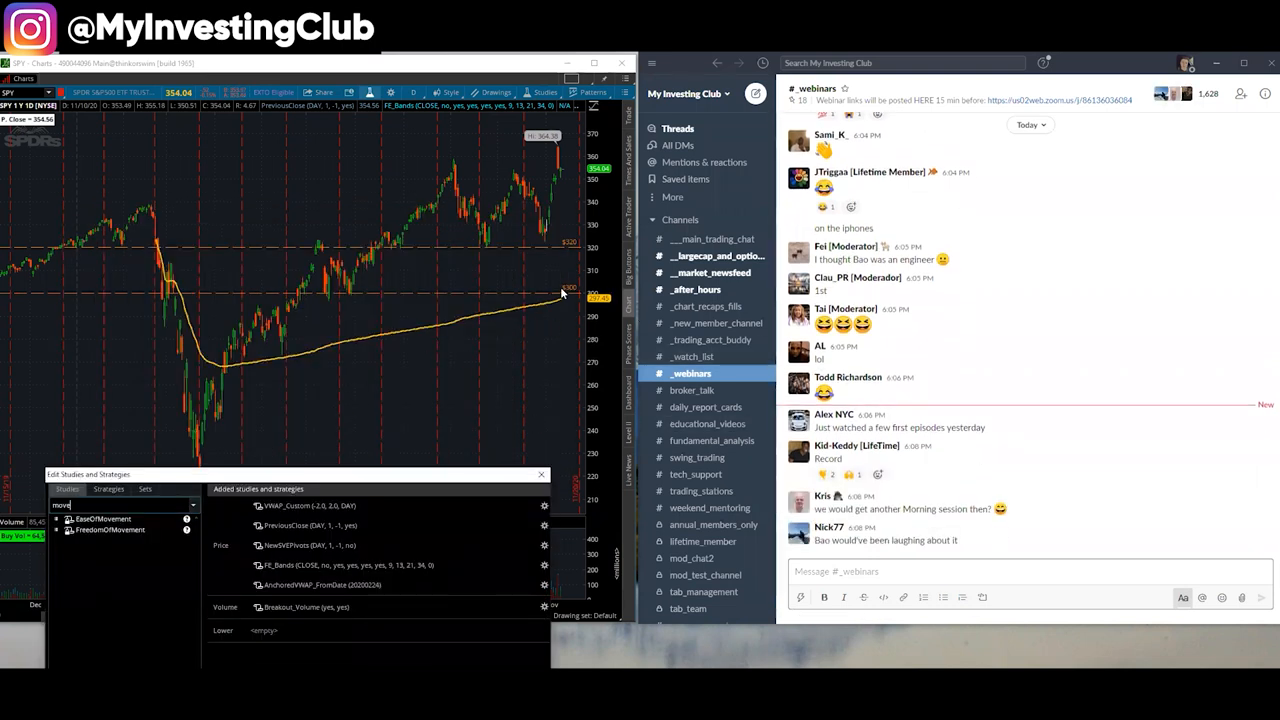
pyautogui.moveTo(574, 310)
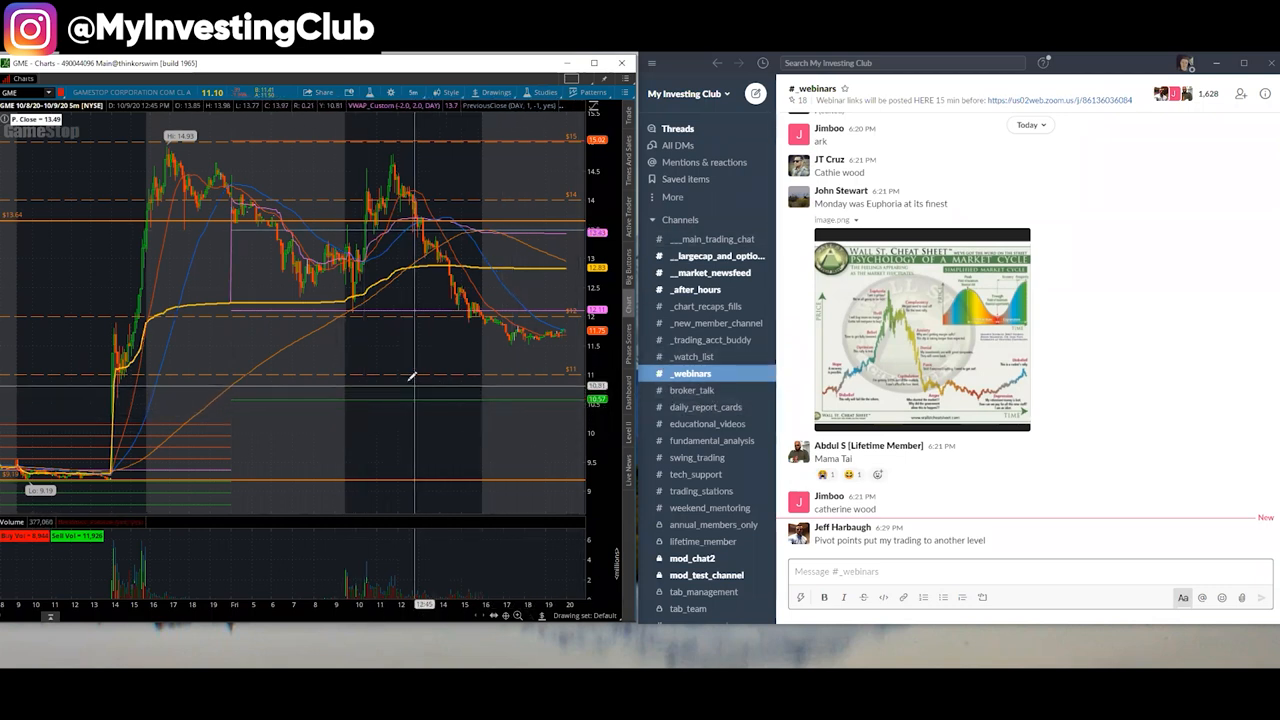
pyautogui.moveTo(350, 264)
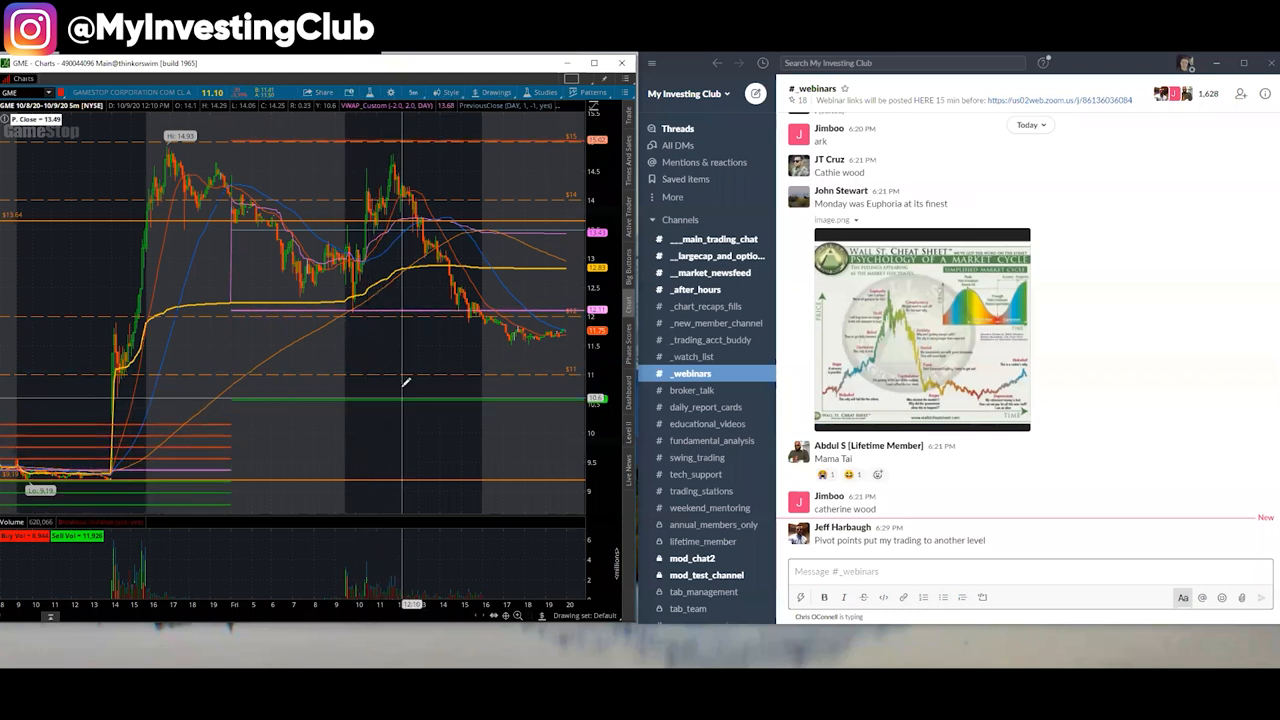
pyautogui.moveTo(380, 386)
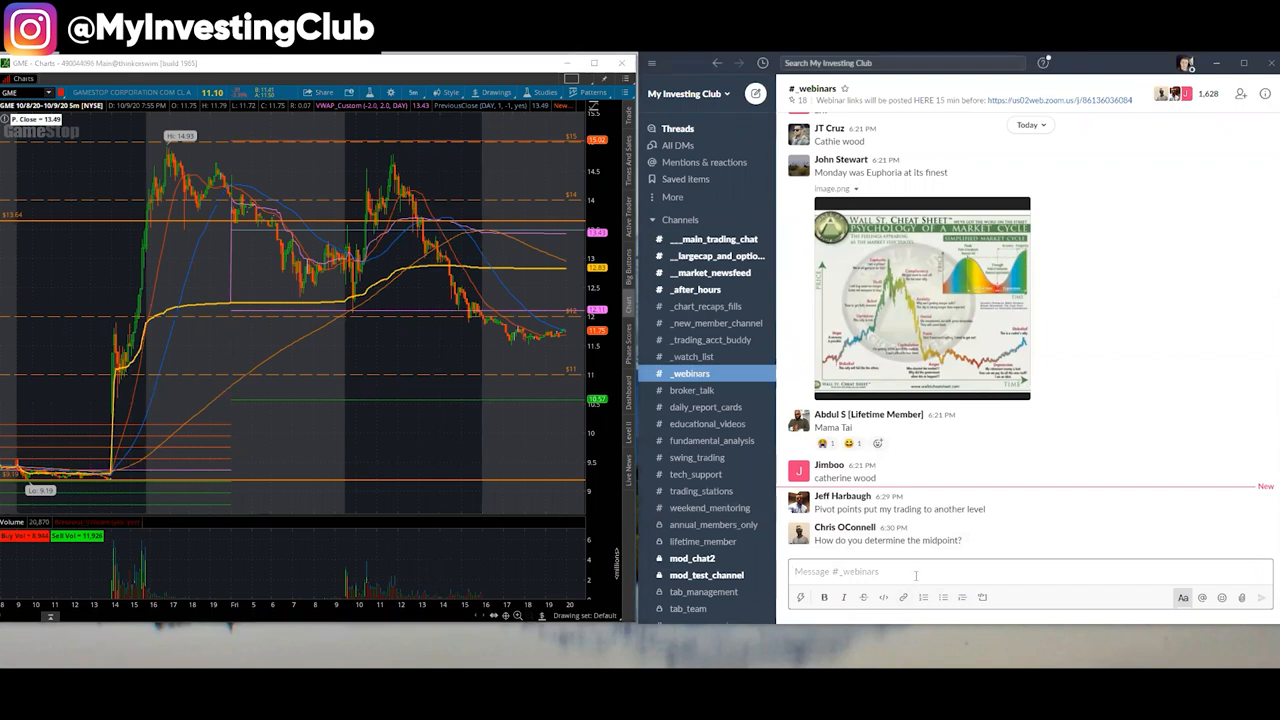
# - Post the reply '(Prev Close + Prev Hi + Prev Low)/3 = Midpoint' in the #webinars channel
pyautogui.write('Prev Close + Prev Hi +')
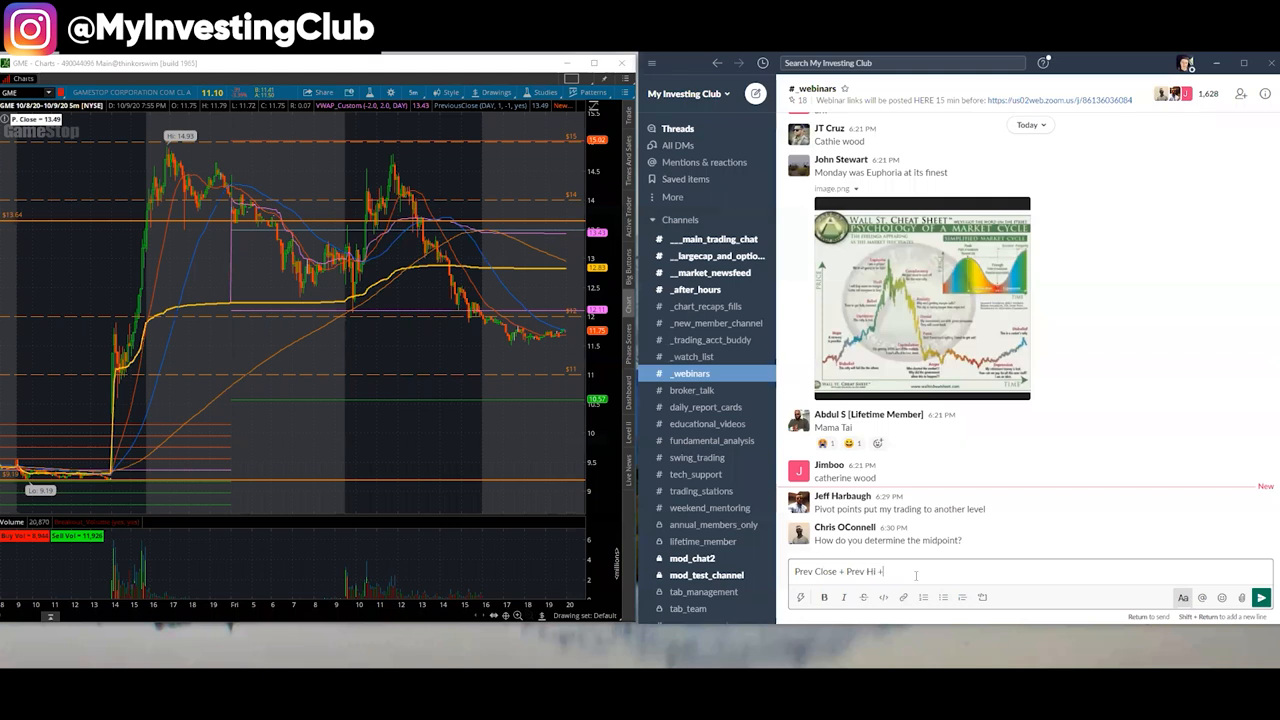
pyautogui.write('Prev')
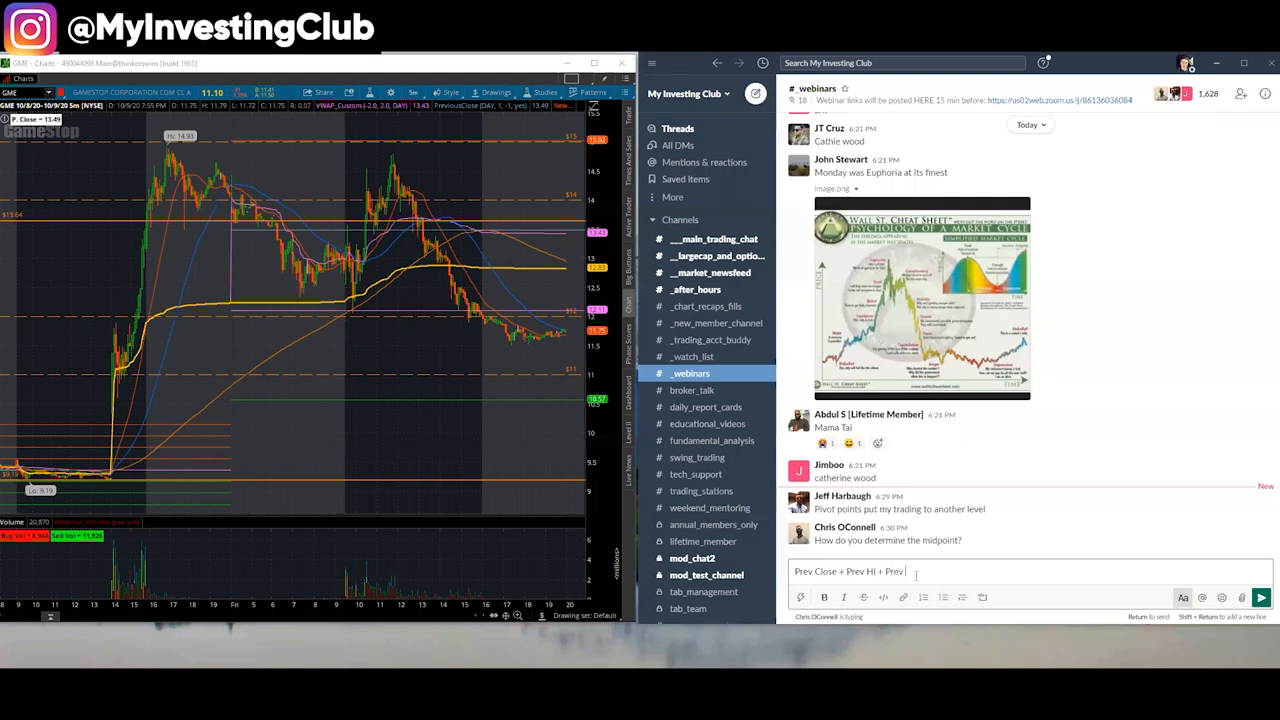
pyautogui.write('Low)')
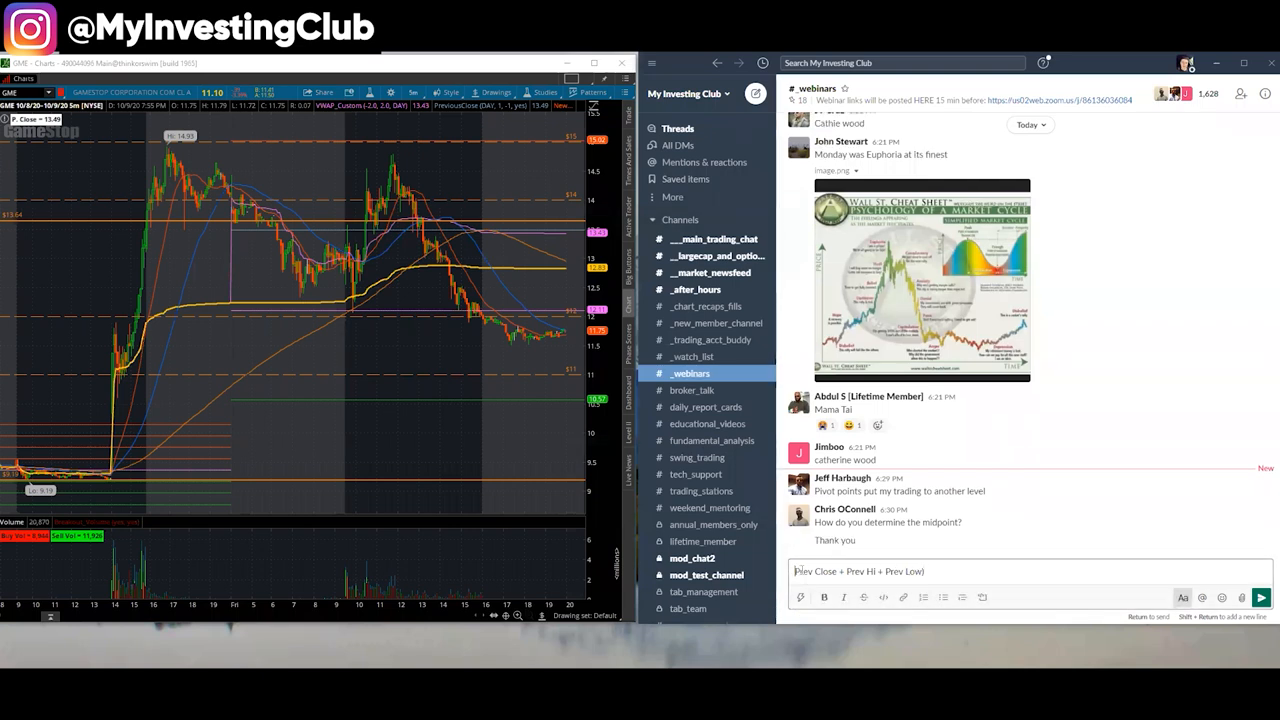
pyautogui.write('(Prev Close + Prev Hi + Prev Low)')
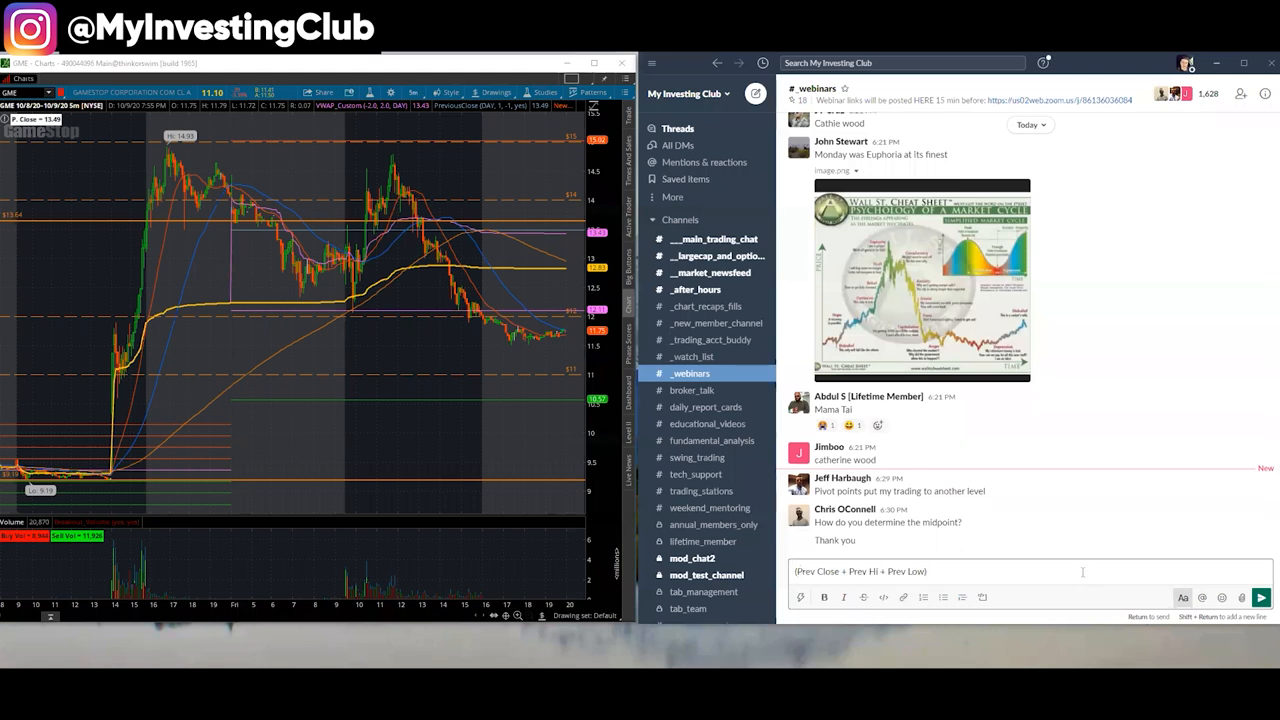
pyautogui.write('/3 =')
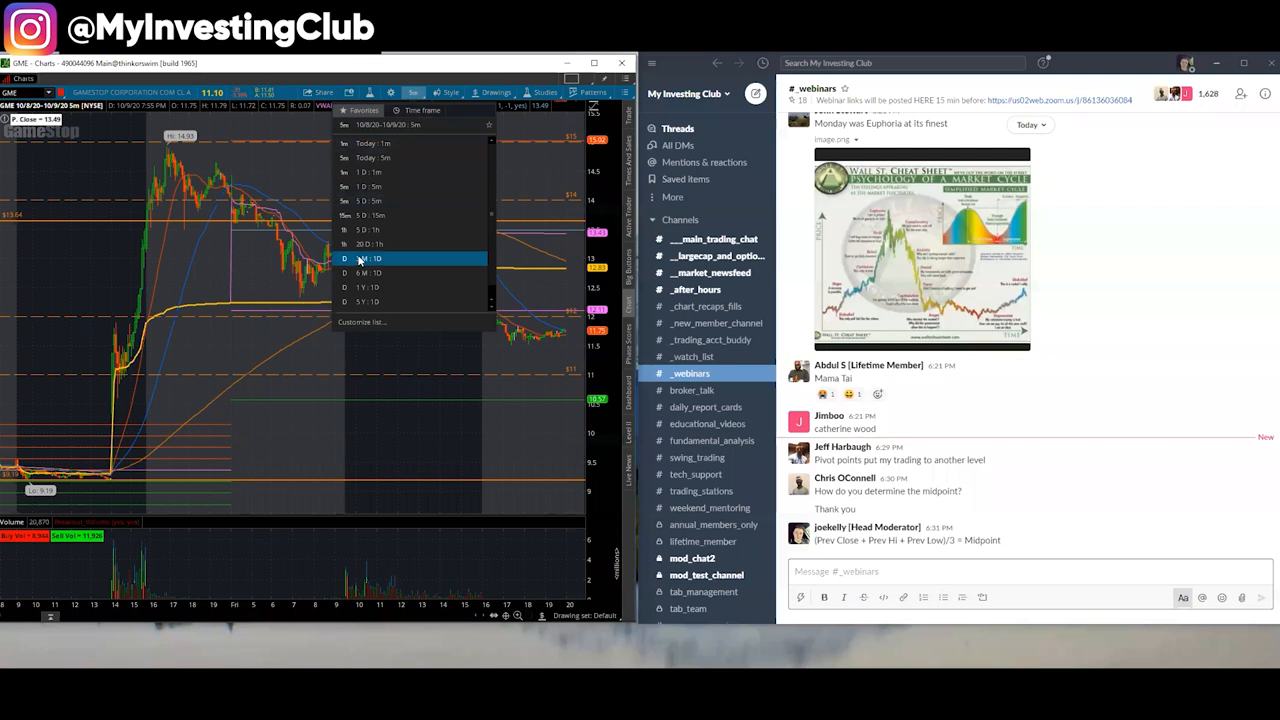
# - Set the GME chart to a daily time frame and confirm the pivot studies in the editor
pyautogui.click(344, 258)
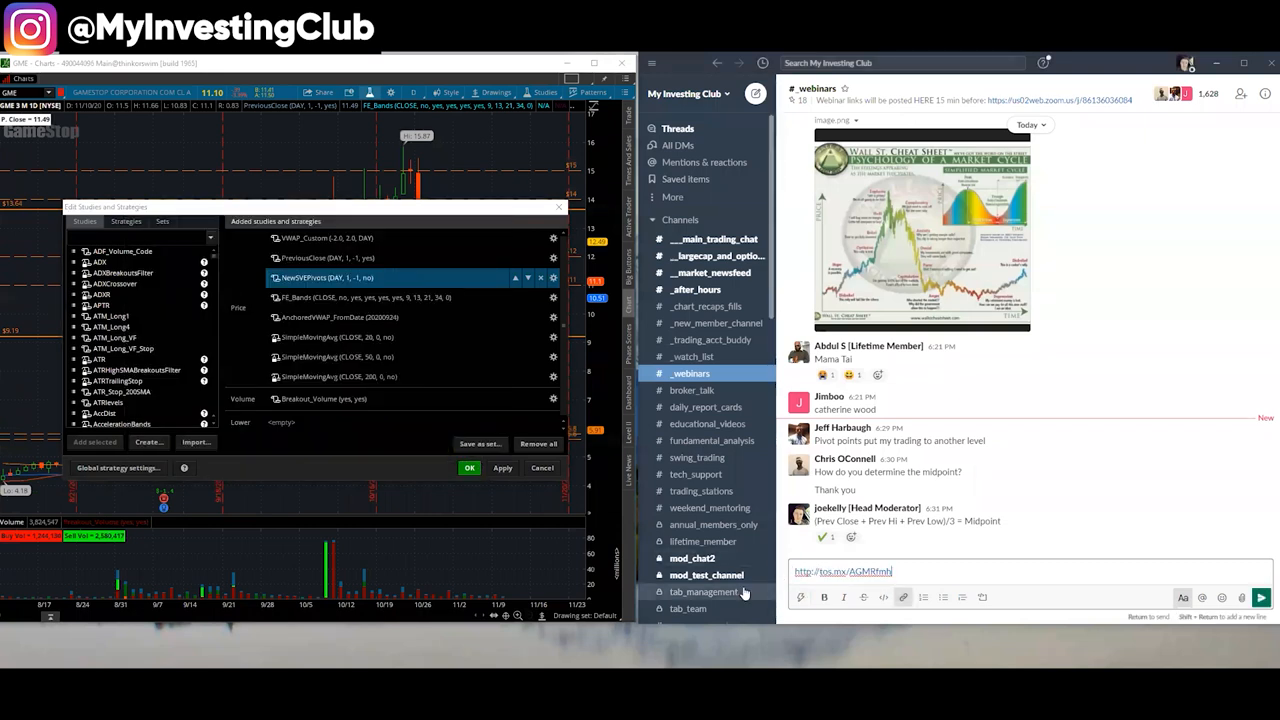
pyautogui.click(1264, 596)
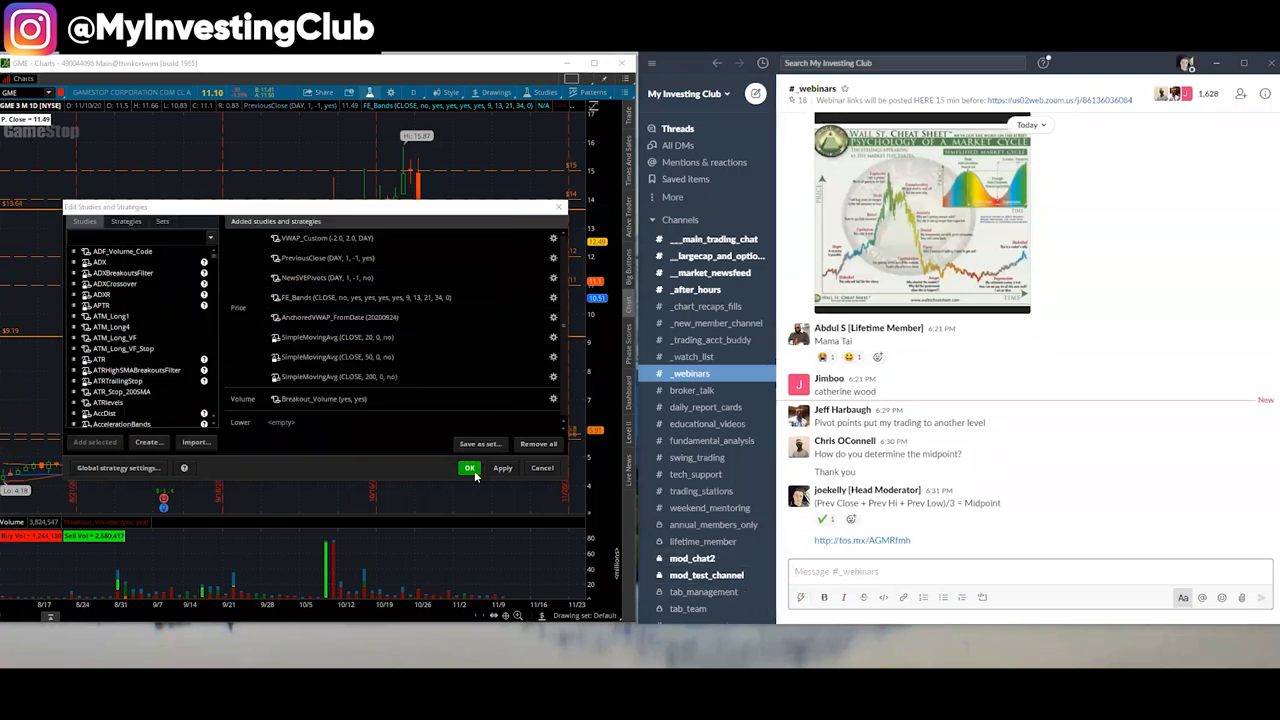
pyautogui.click(468, 468)
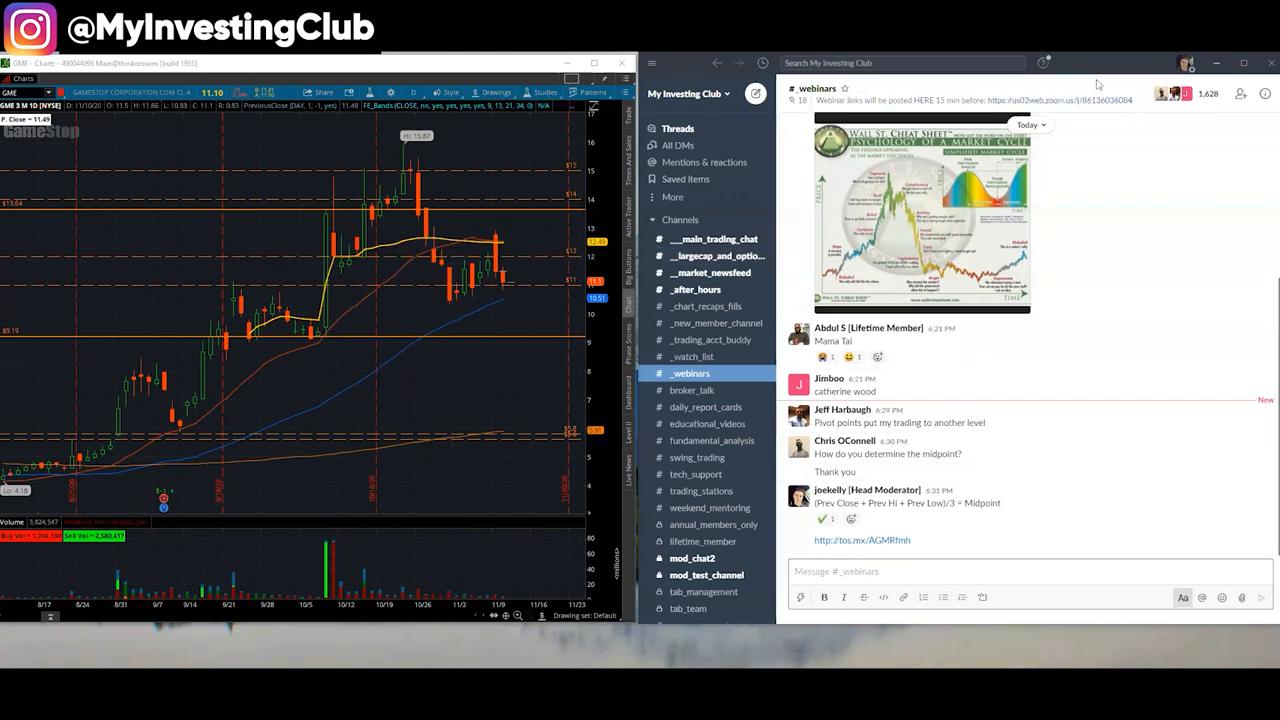
pyautogui.moveTo(1256, 416)
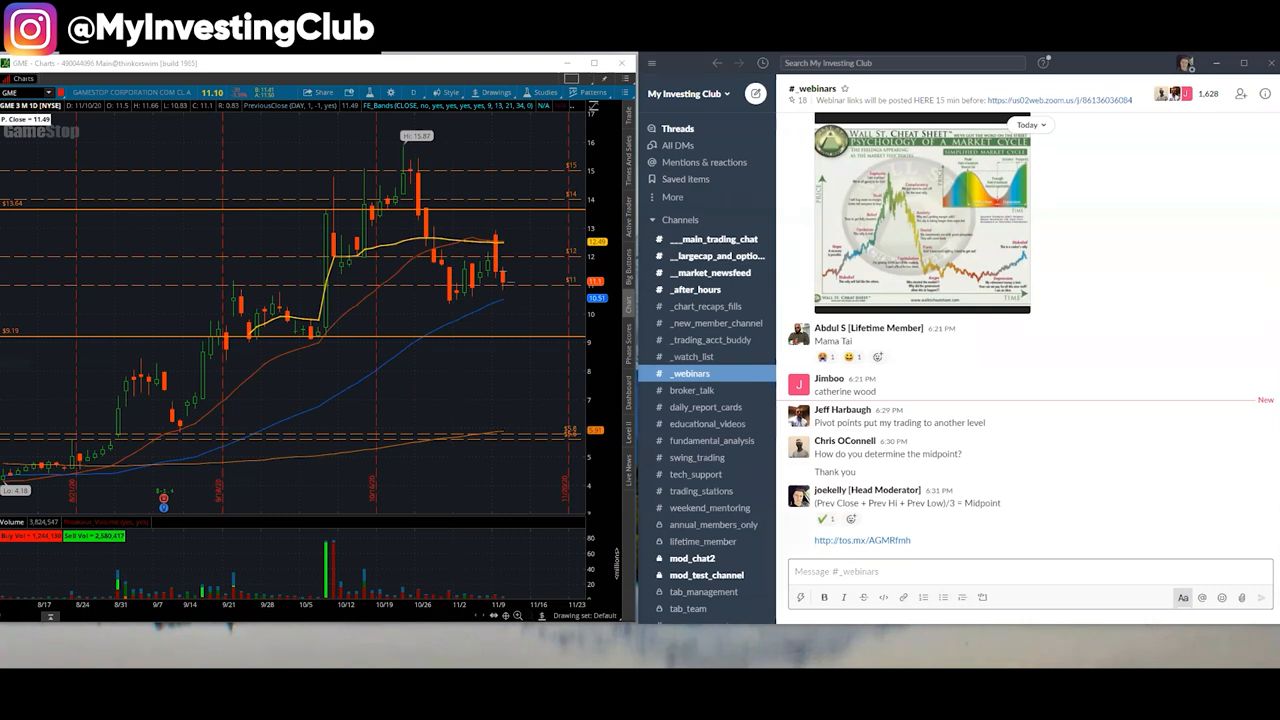
pyautogui.moveTo(888, 594)
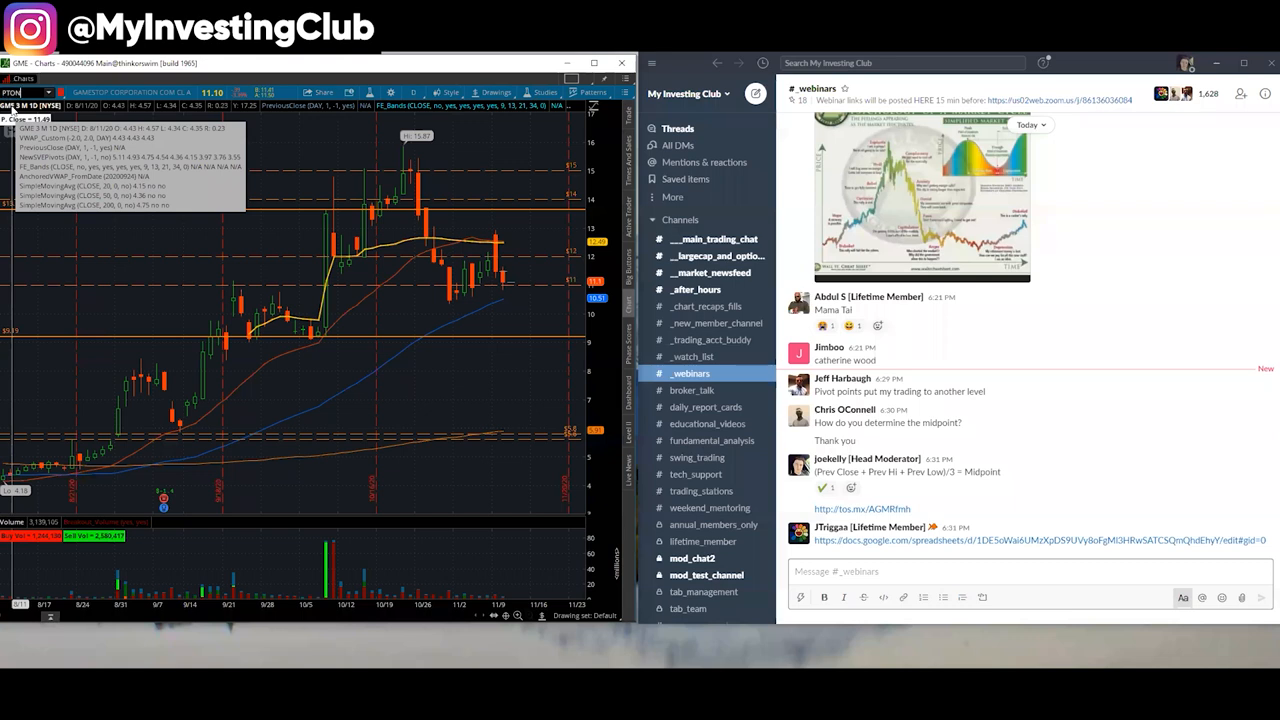
# - Change the chart symbol from GME to PTON
pyautogui.write('PTON')
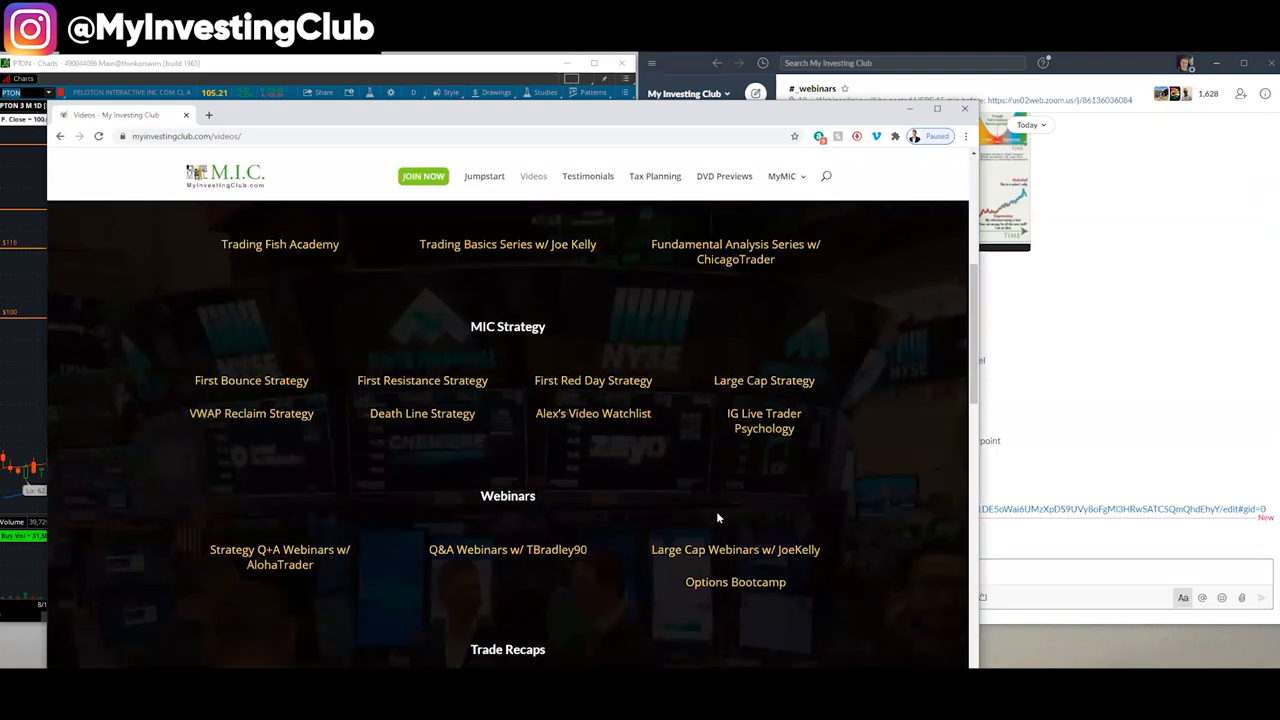
# - From the Videos page categories, choose Setting Up Lines and start the 'Setting Up Lines for DAS Trader' video
pyautogui.scroll(-3)
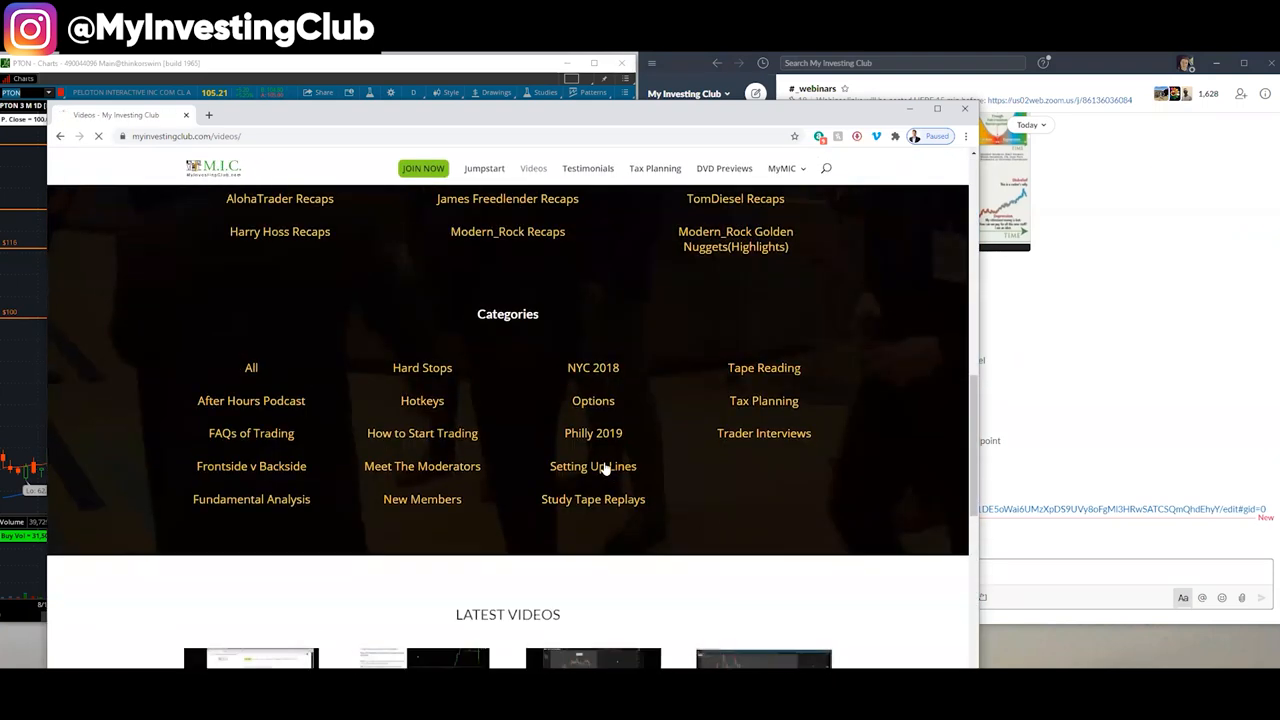
pyautogui.click(592, 466)
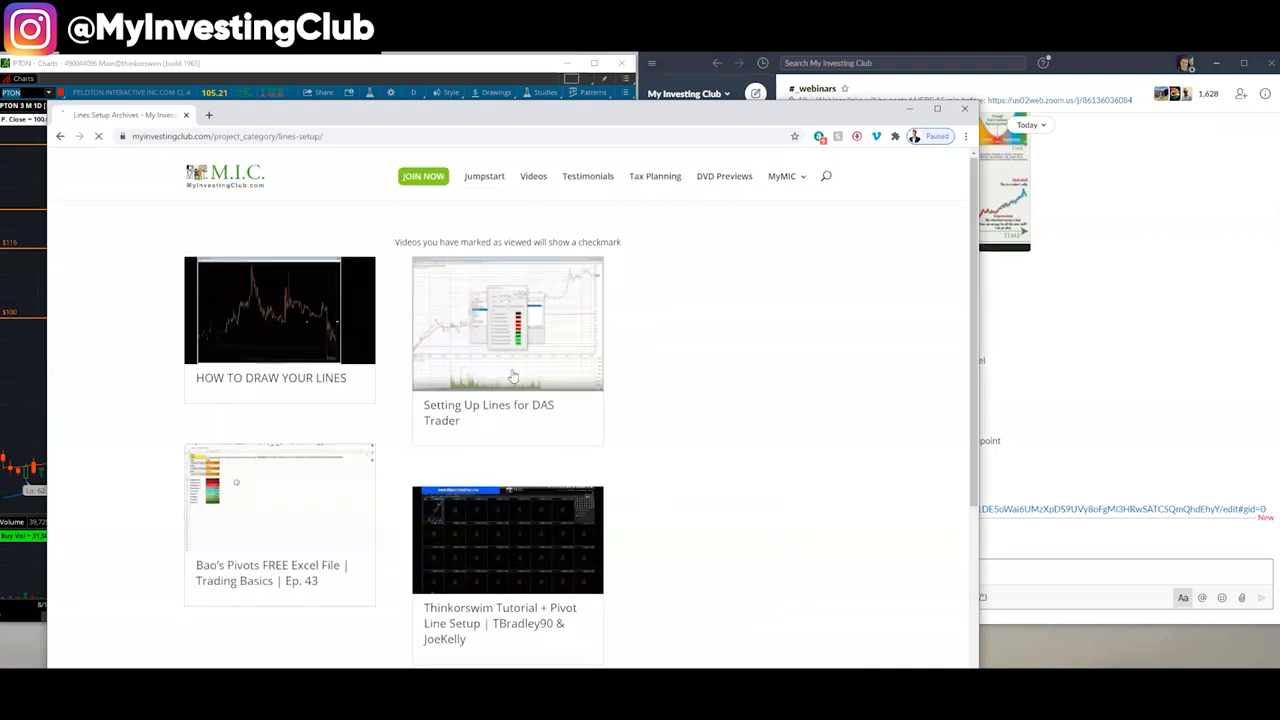
pyautogui.click(508, 322)
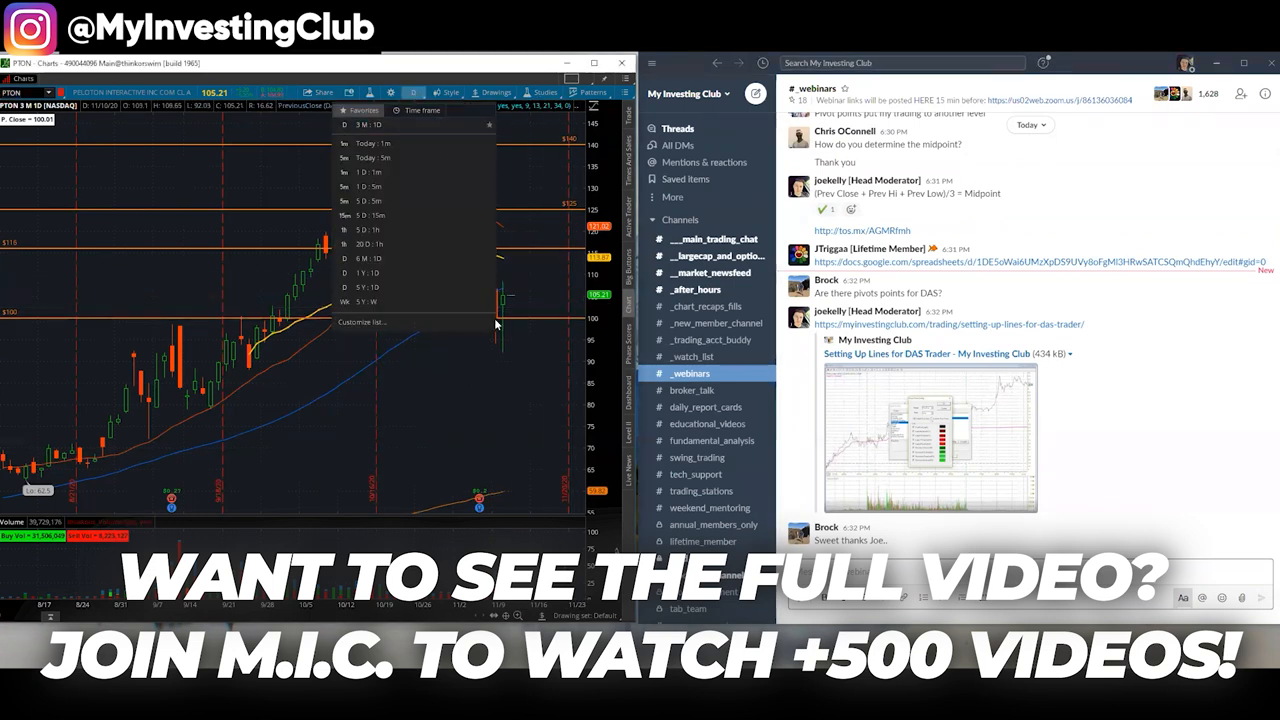
pyautogui.moveTo(388, 204)
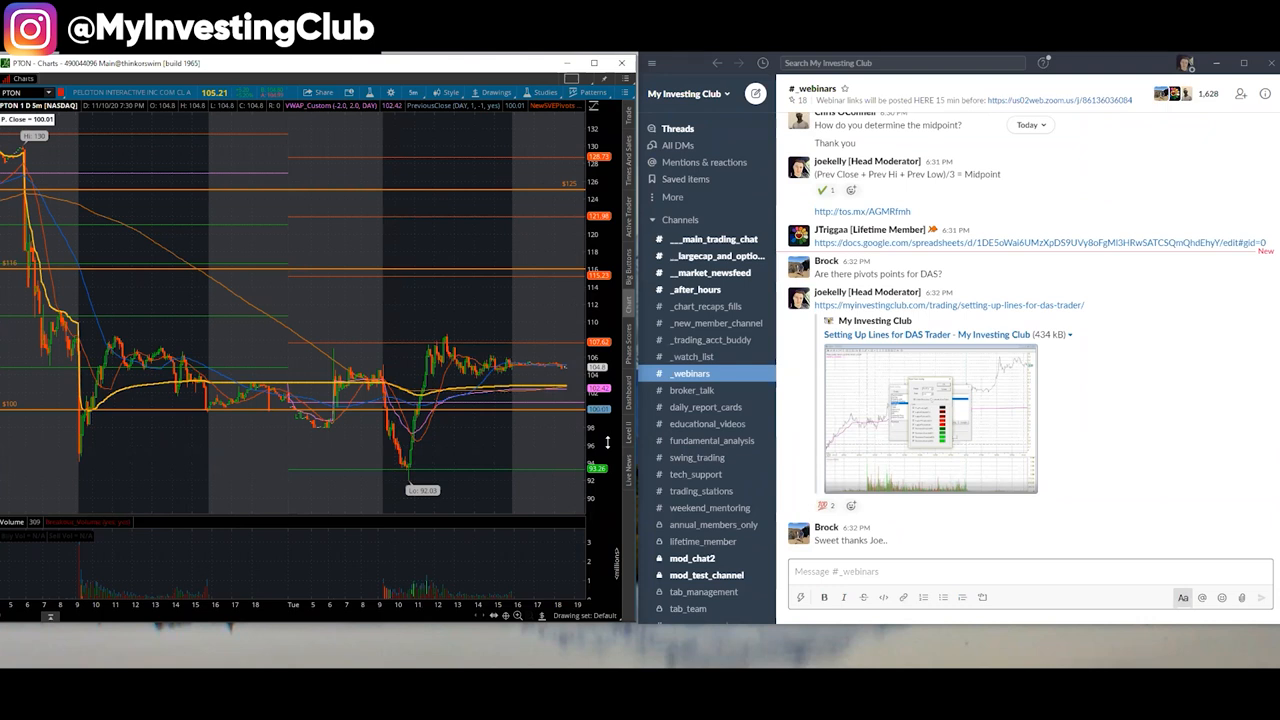
pyautogui.click(854, 506)
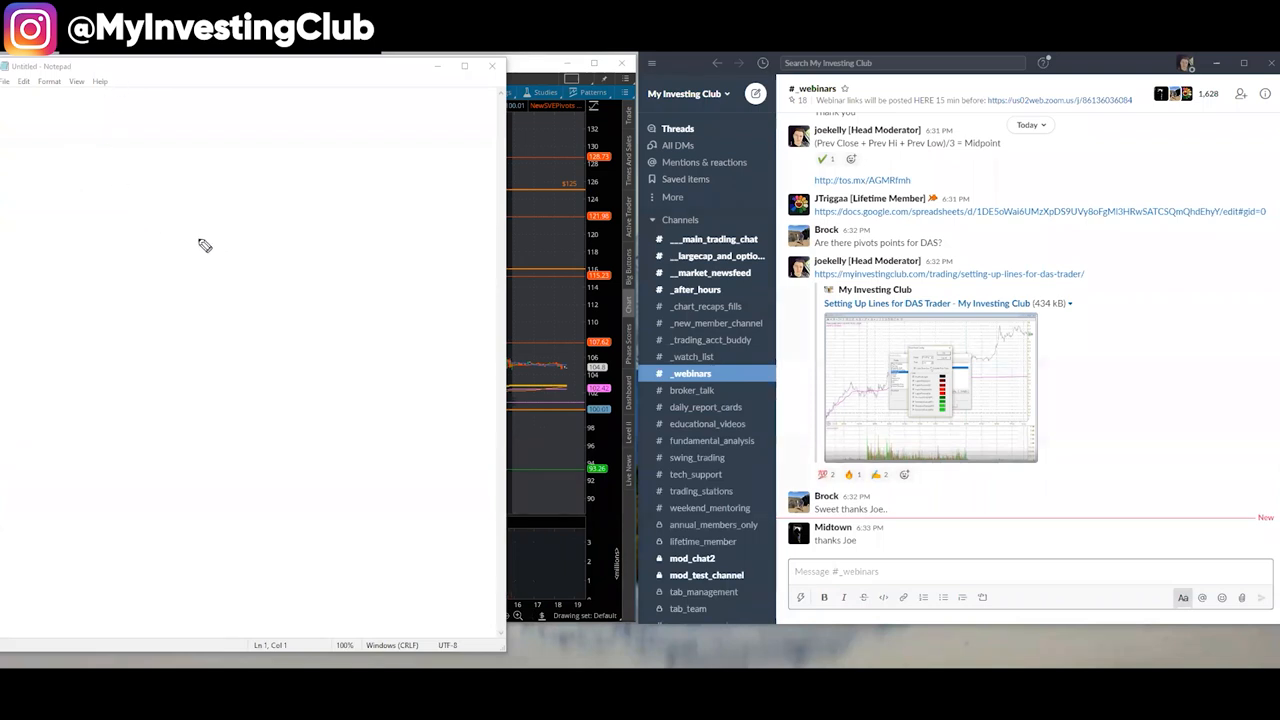
pyautogui.moveTo(148, 218)
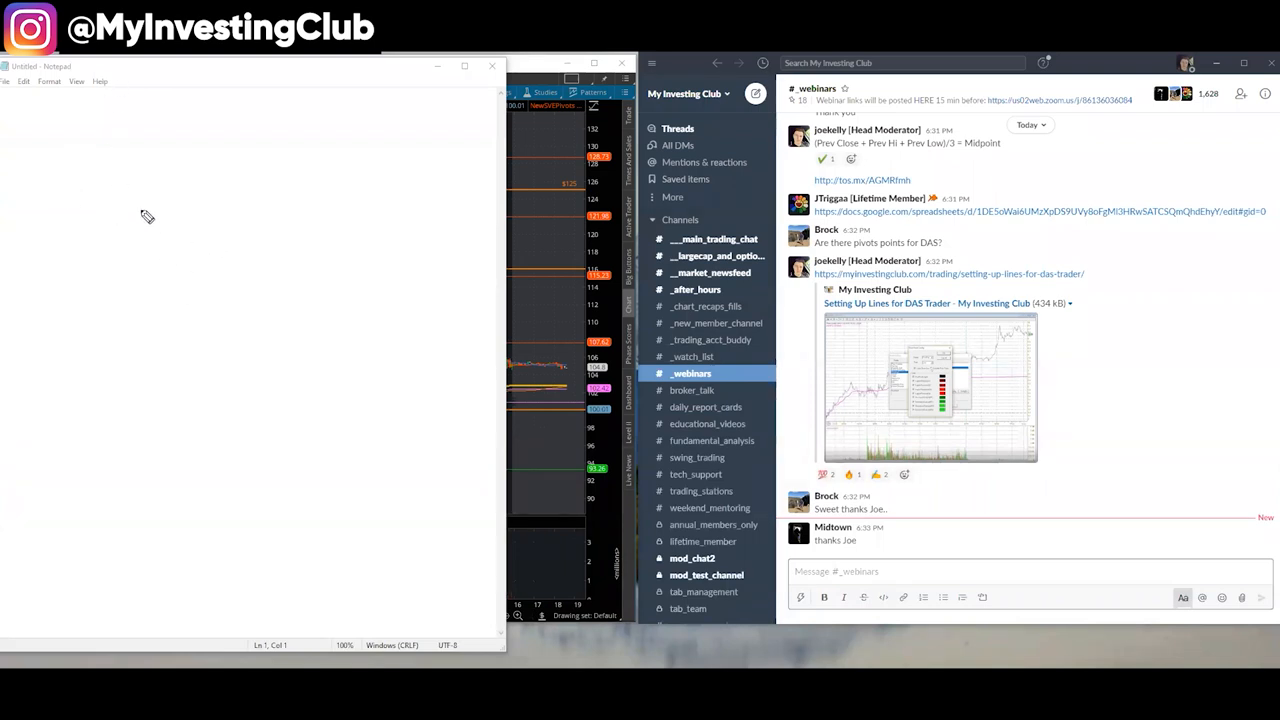
pyautogui.moveTo(96, 188)
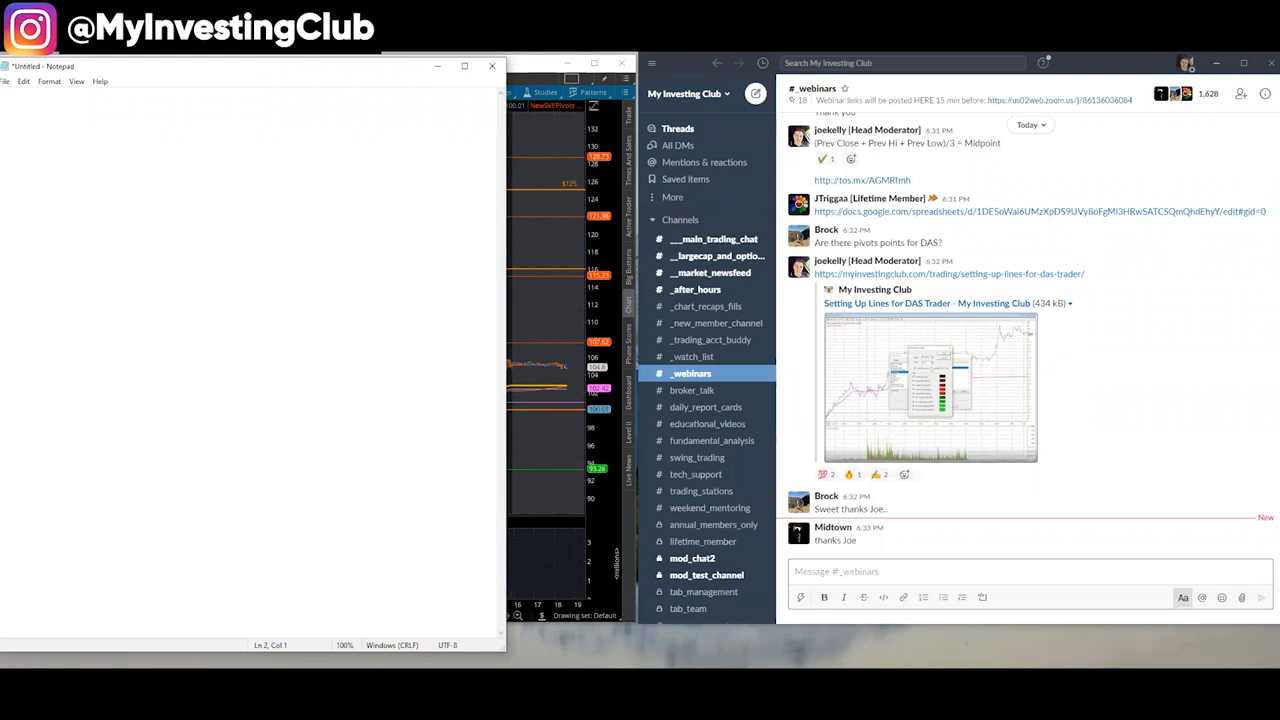
# - Write the Long Bias heading and the question 'Where is it trading premarket vs. midpoint?' with options a. above / b. below
pyautogui.write('ong Bias')
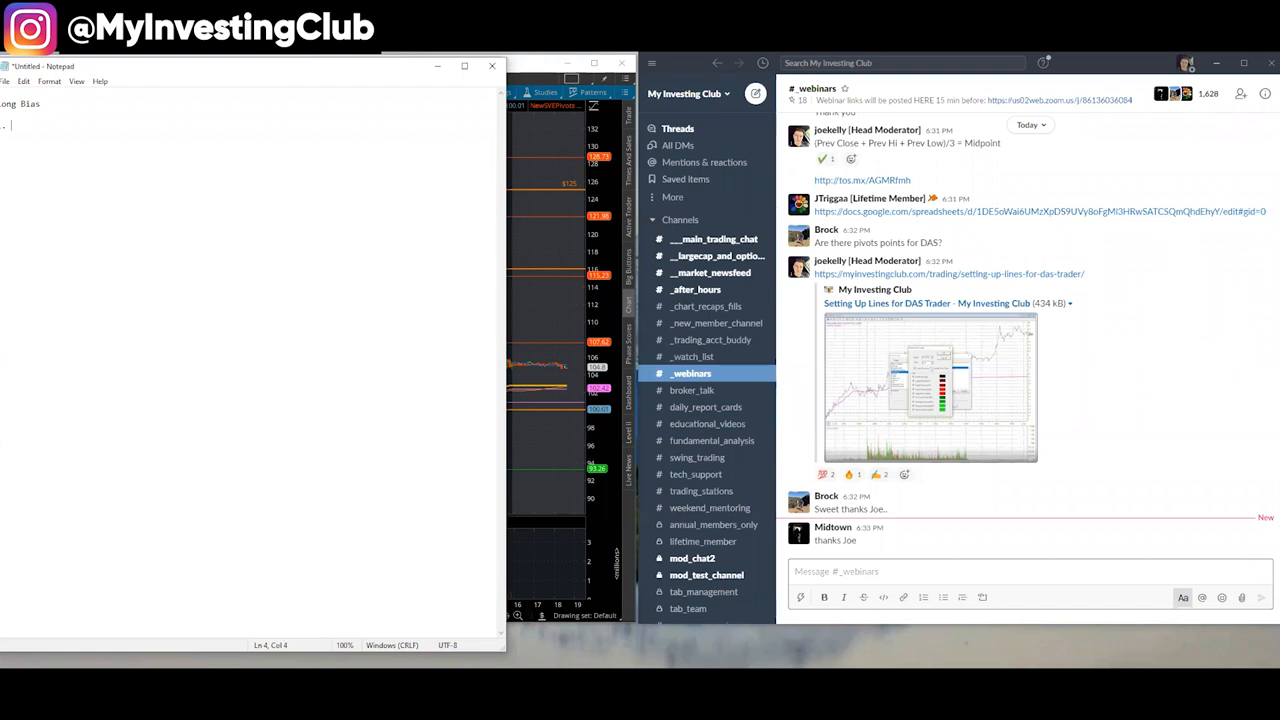
pyautogui.write('Where is the stock')
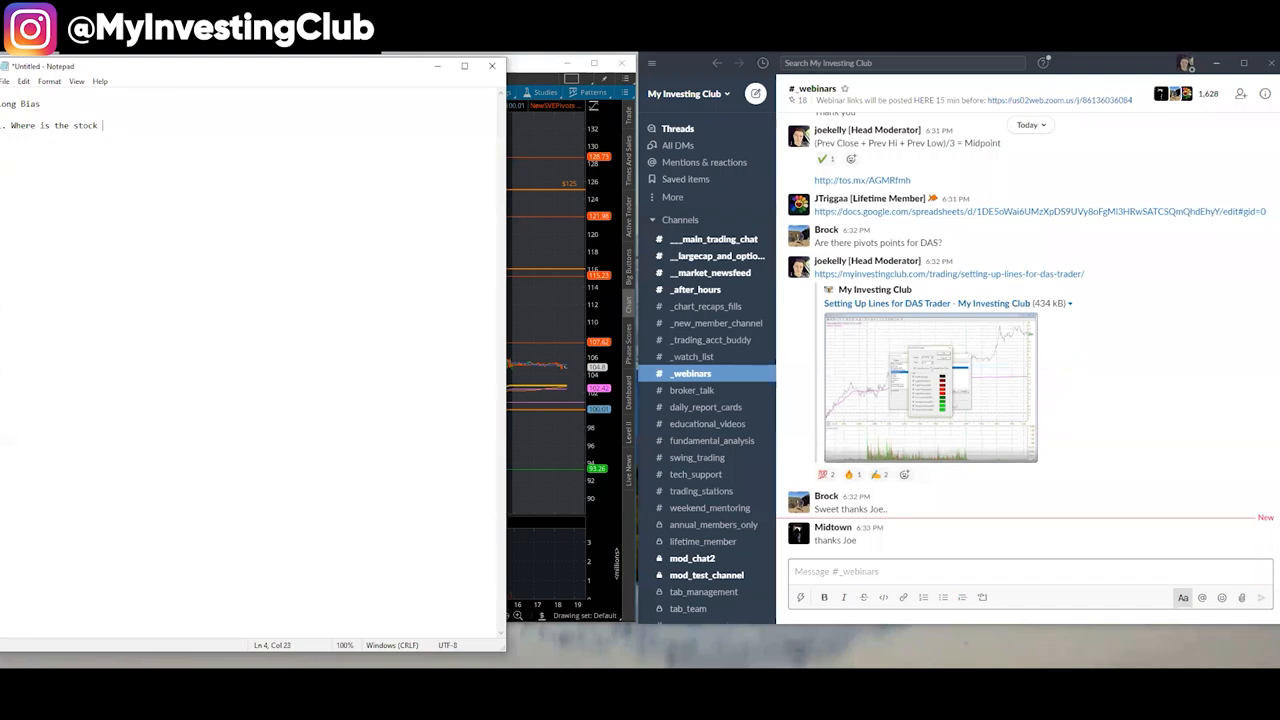
pyautogui.write('trading premarket')
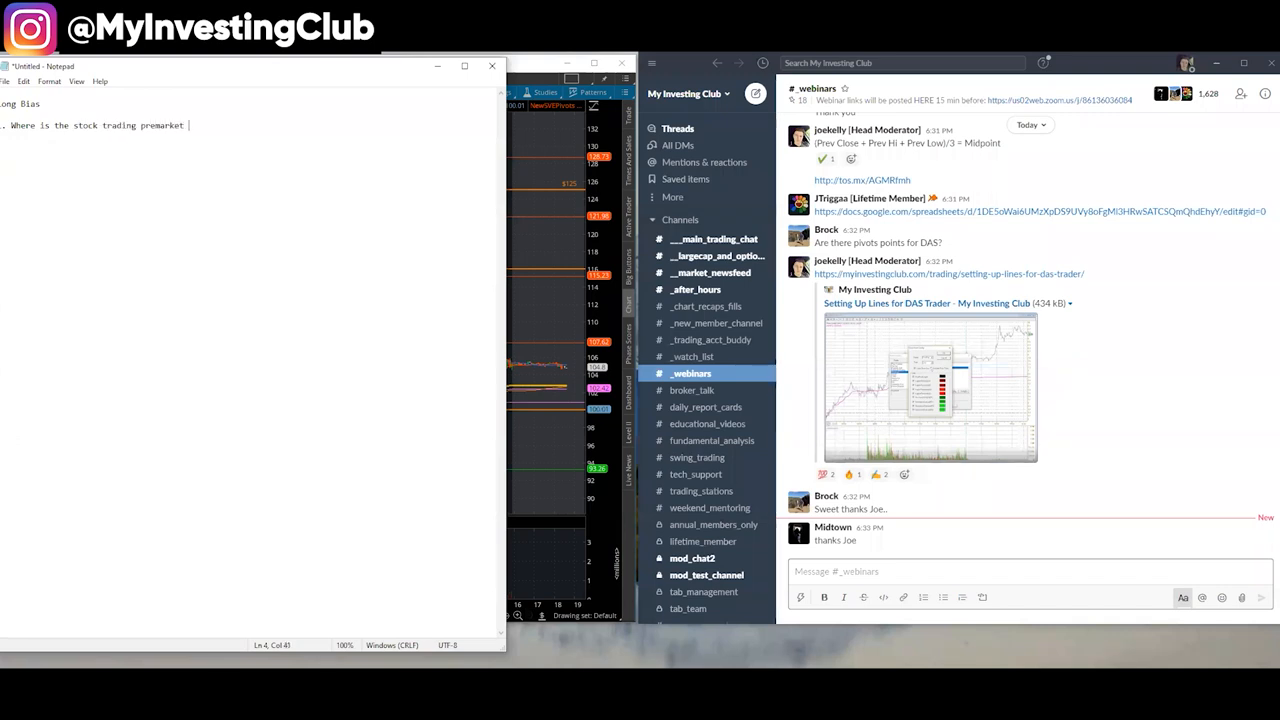
pyautogui.write('vs. the midpoint?>')
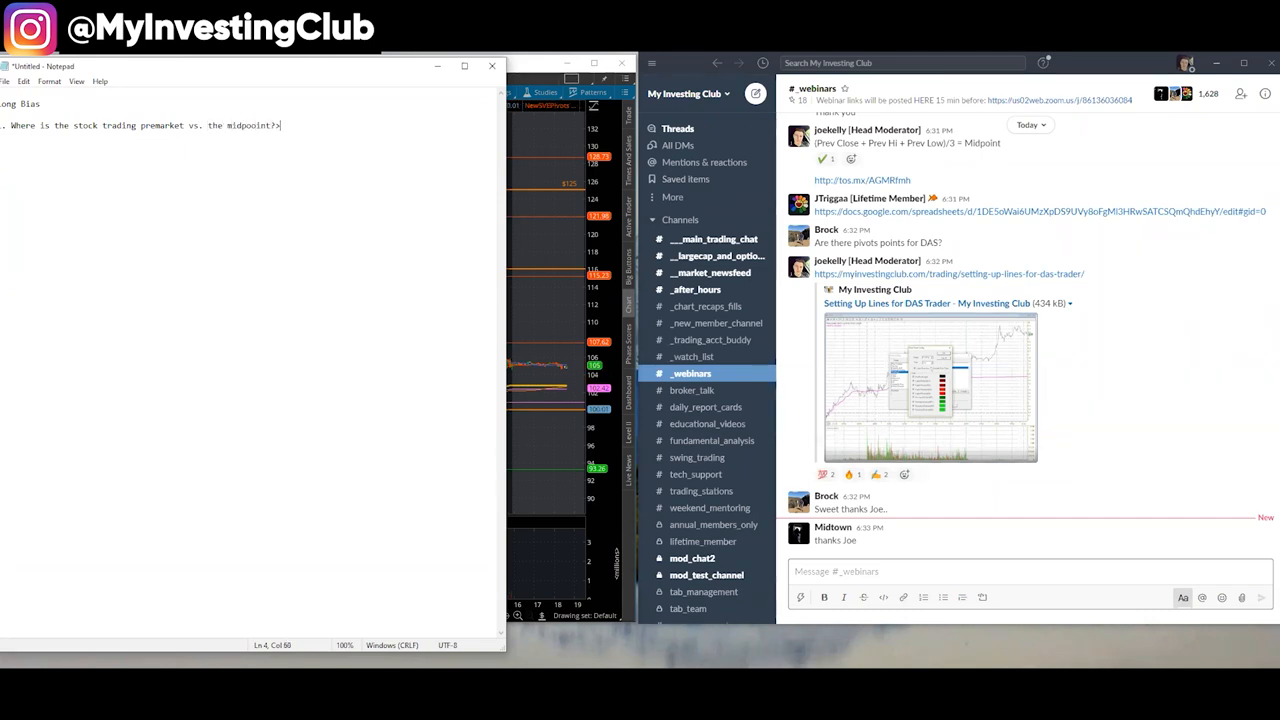
pyautogui.press('BackSpace')
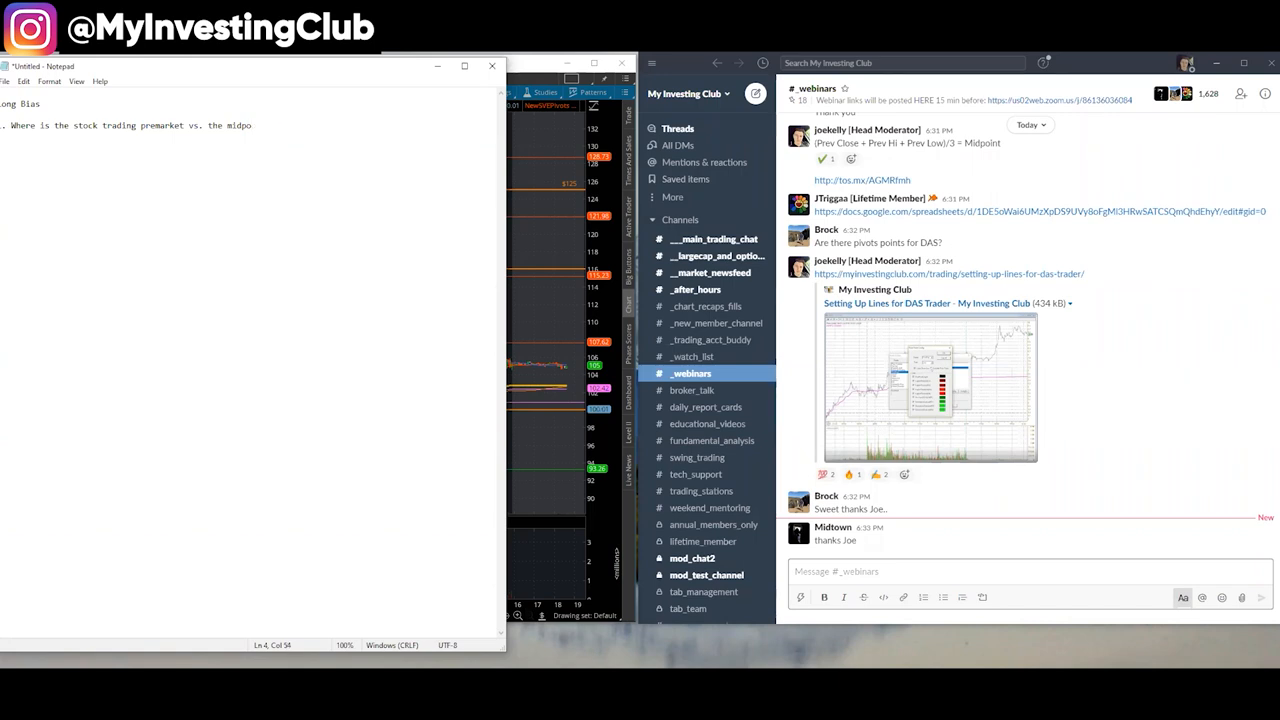
pyautogui.write('int?')
pyautogui.write('a.')
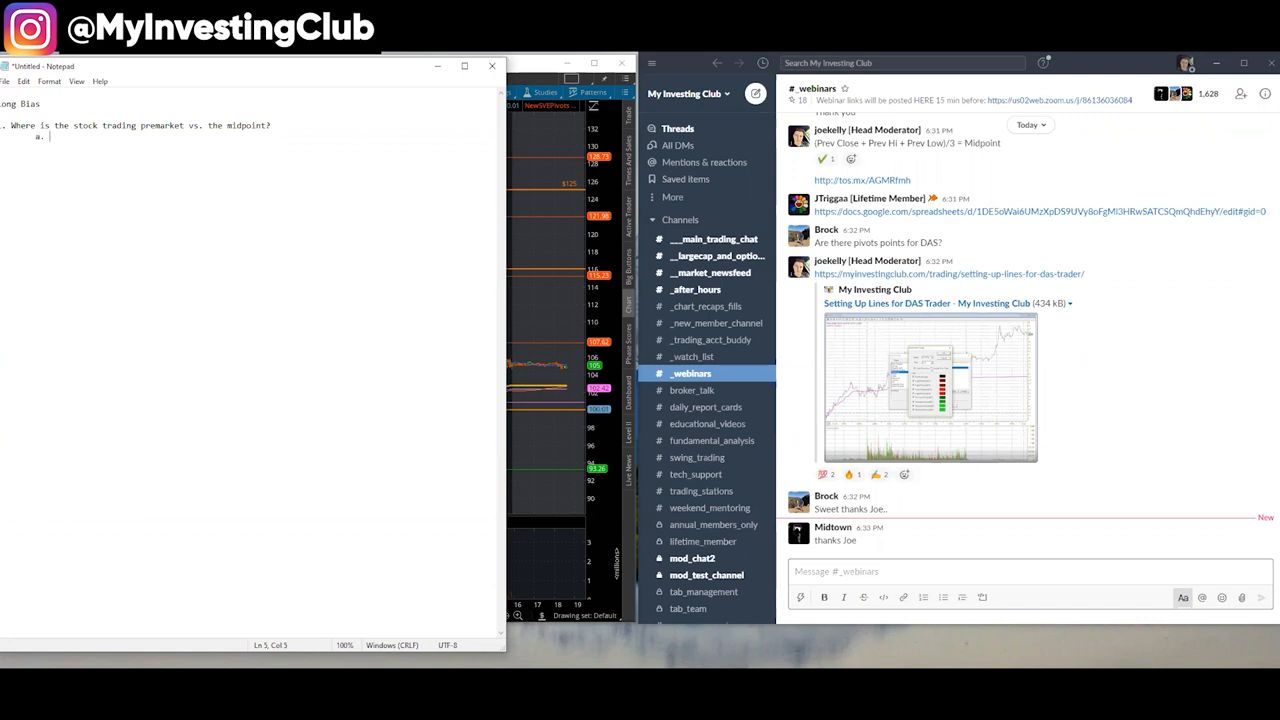
pyautogui.write('above?')
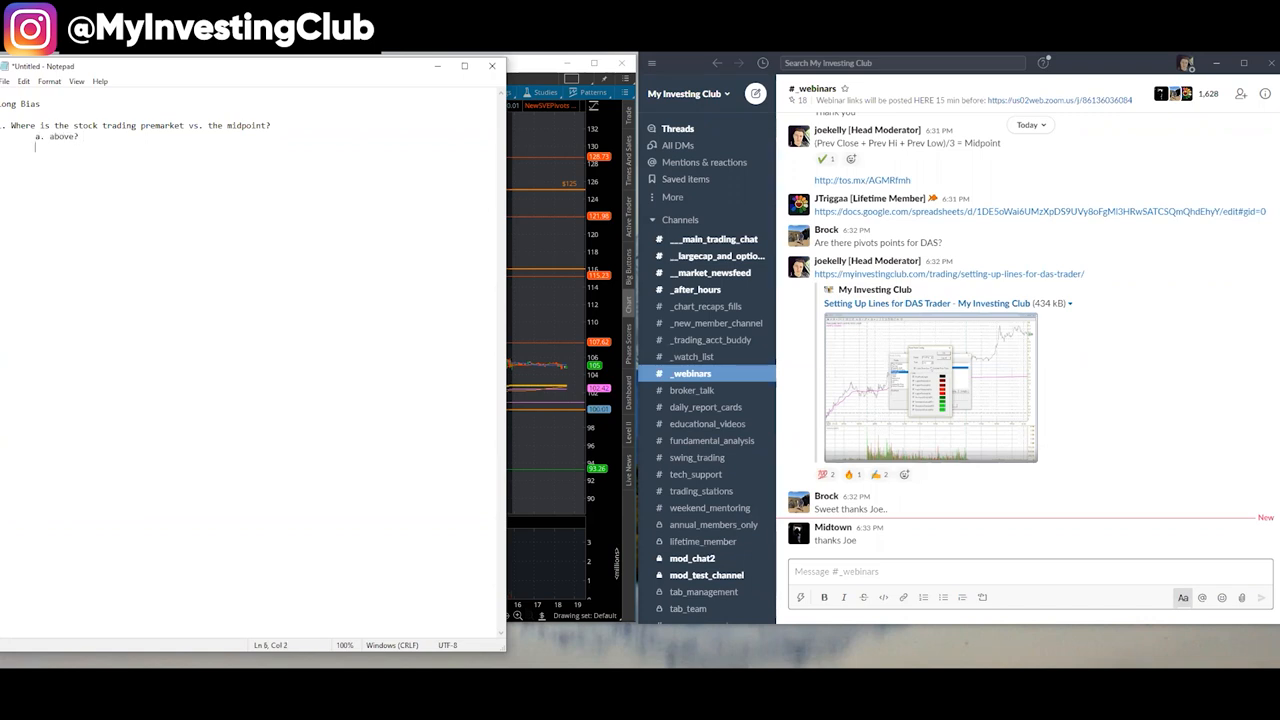
pyautogui.write('b. below?')
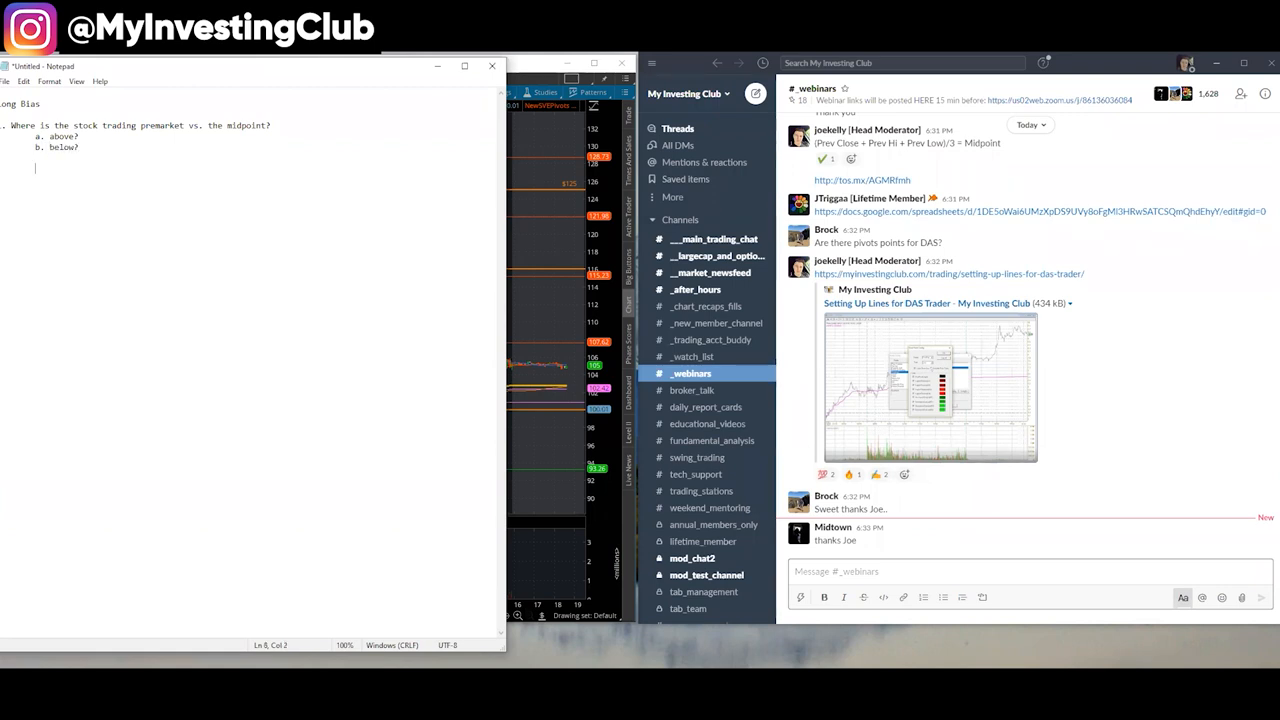
# - Add the 'If Above' plan: goal is to buy a washout into technical support that aligns with a pivot
pyautogui.write('if Above:')
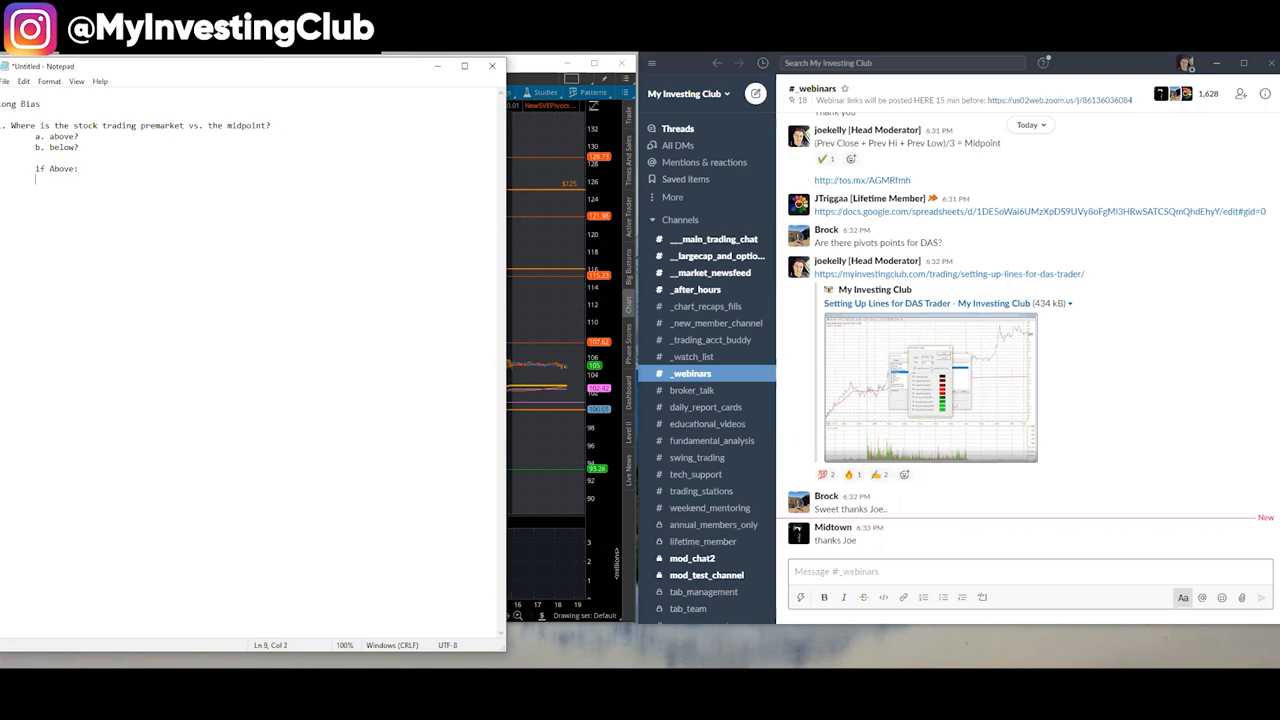
pyautogui.write('our goal is to buy a')
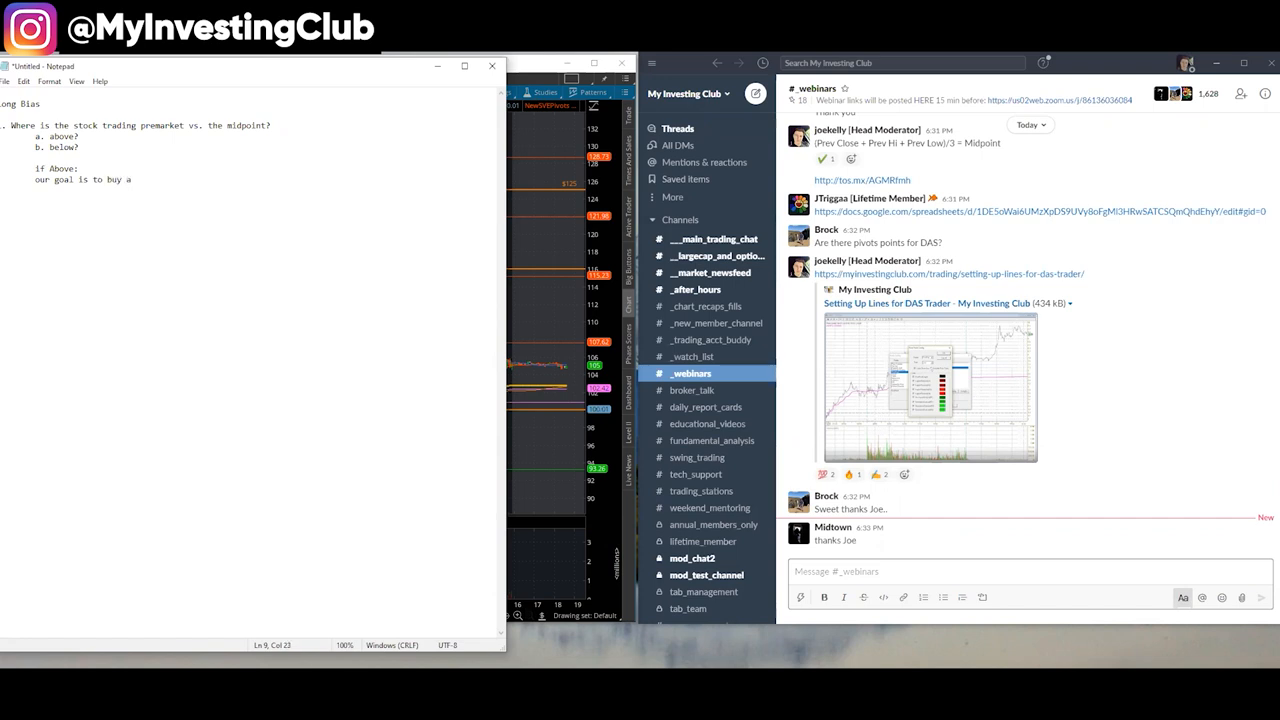
pyautogui.write('washout into')
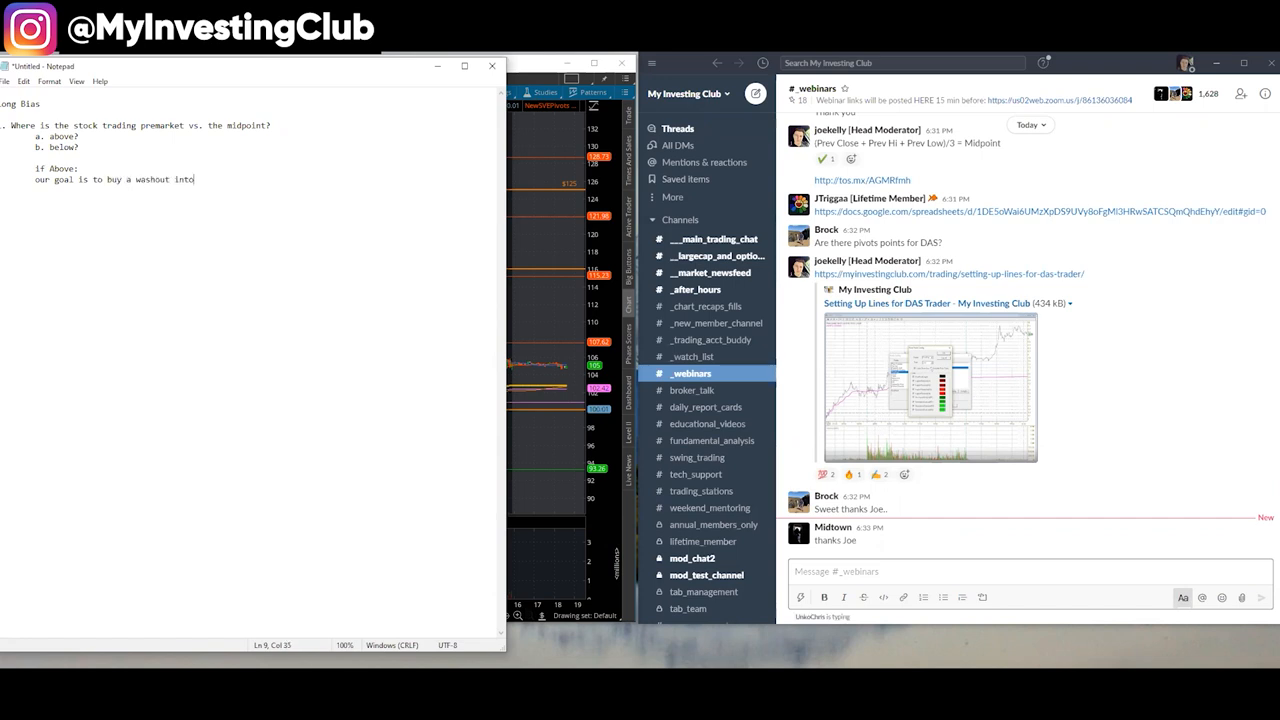
pyautogui.write('technical support from the daily or')
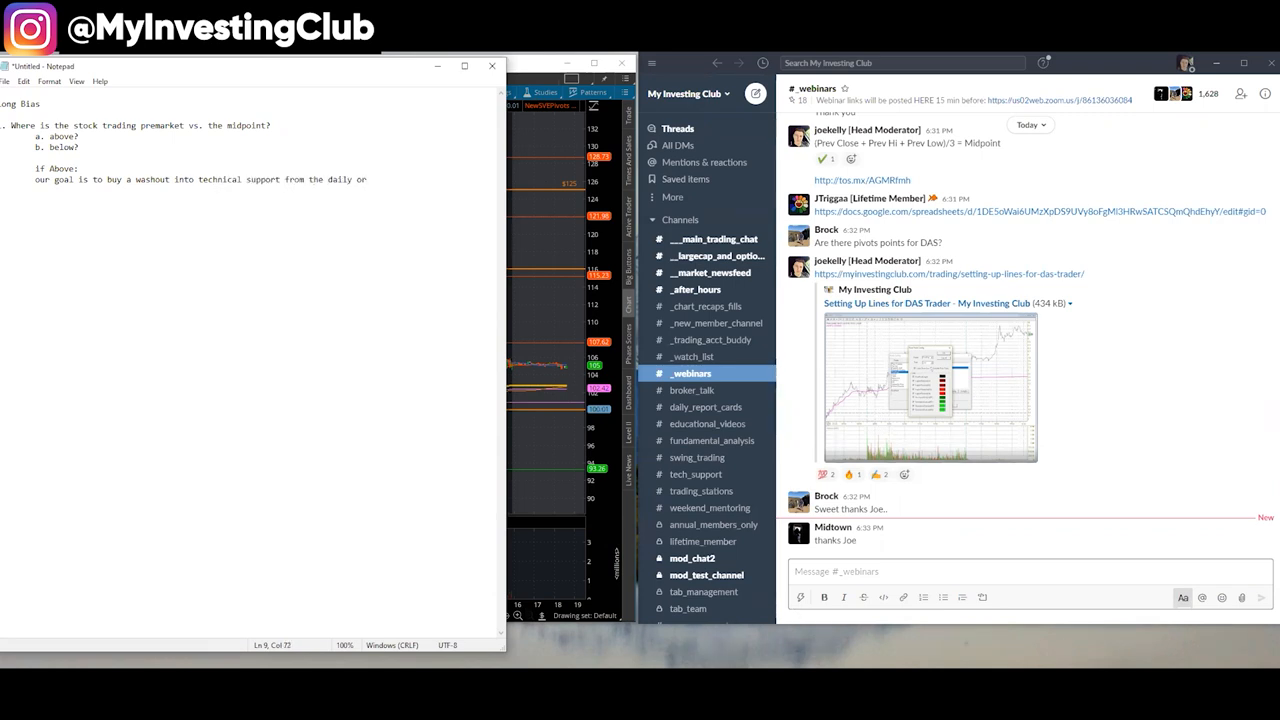
pyautogui.write('that')
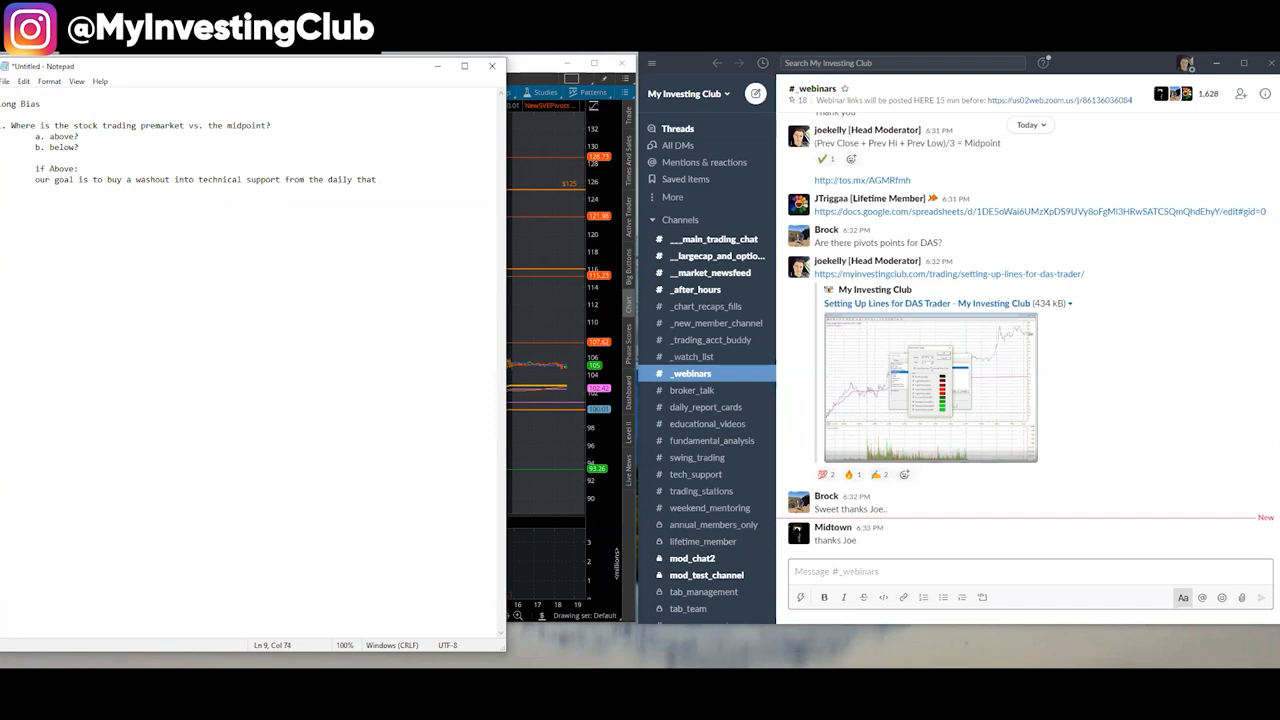
pyautogui.write('aligns')
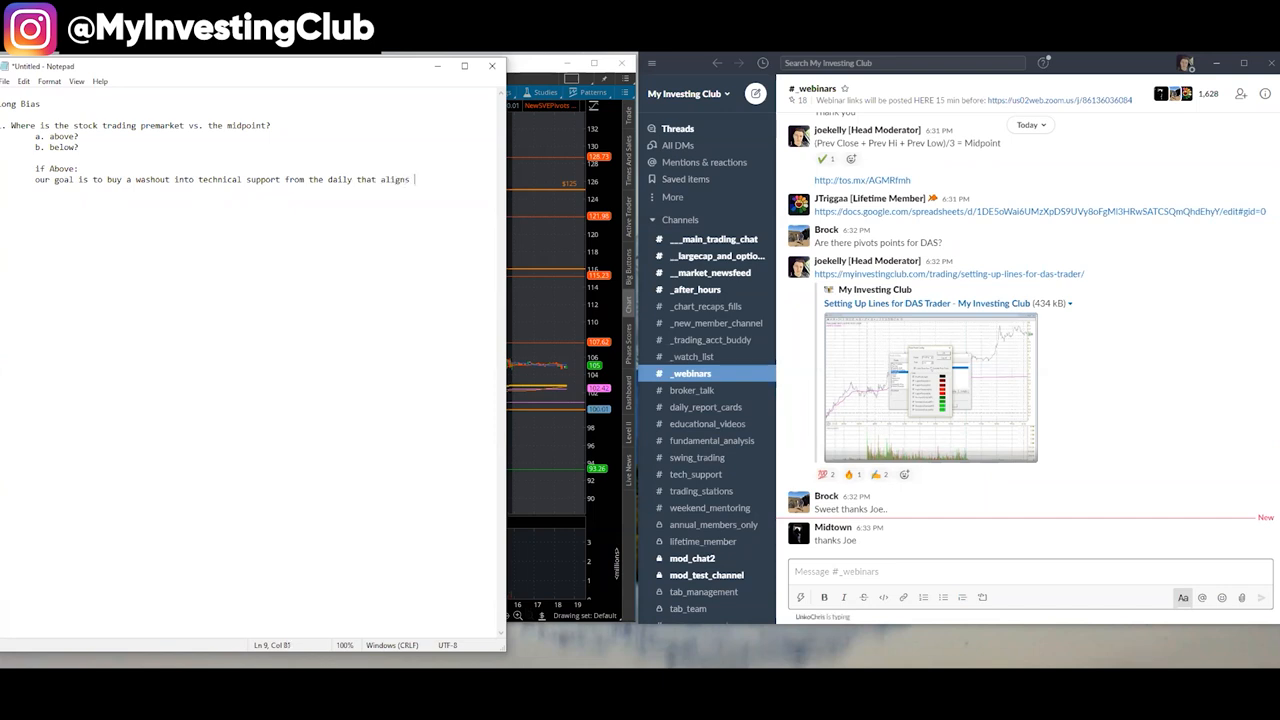
pyautogui.write('with a p')
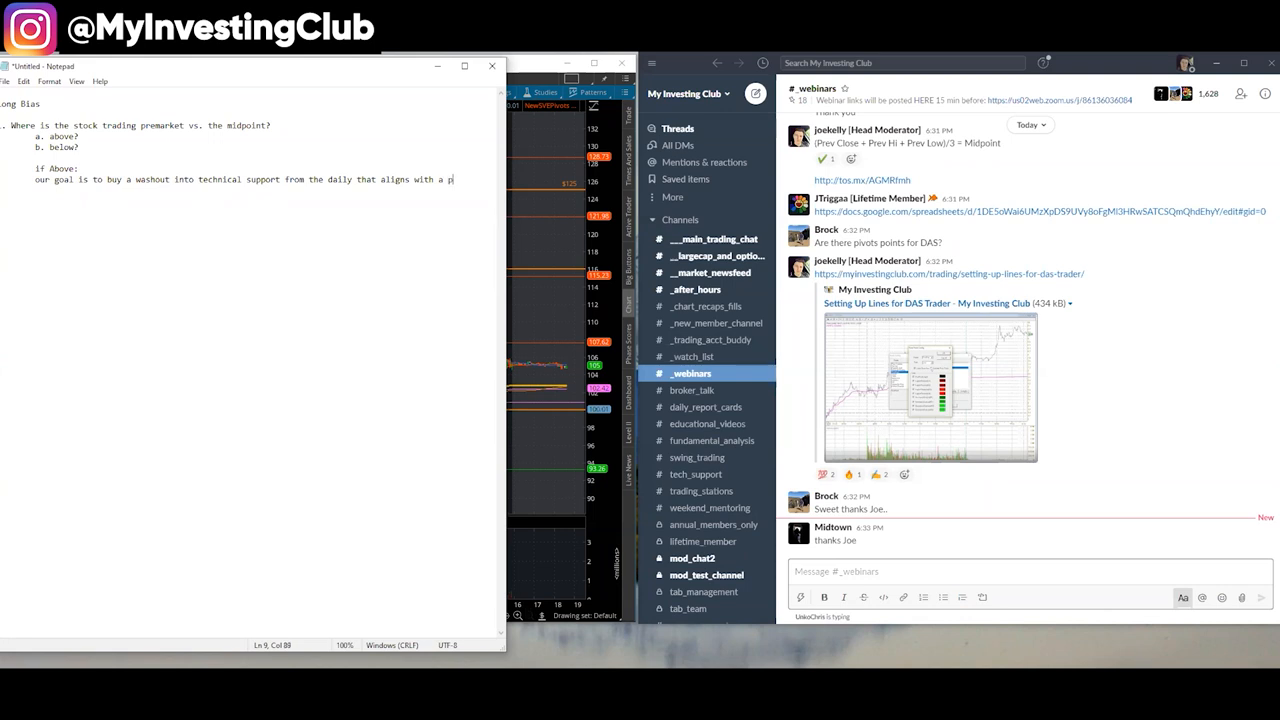
pyautogui.write('ivot')
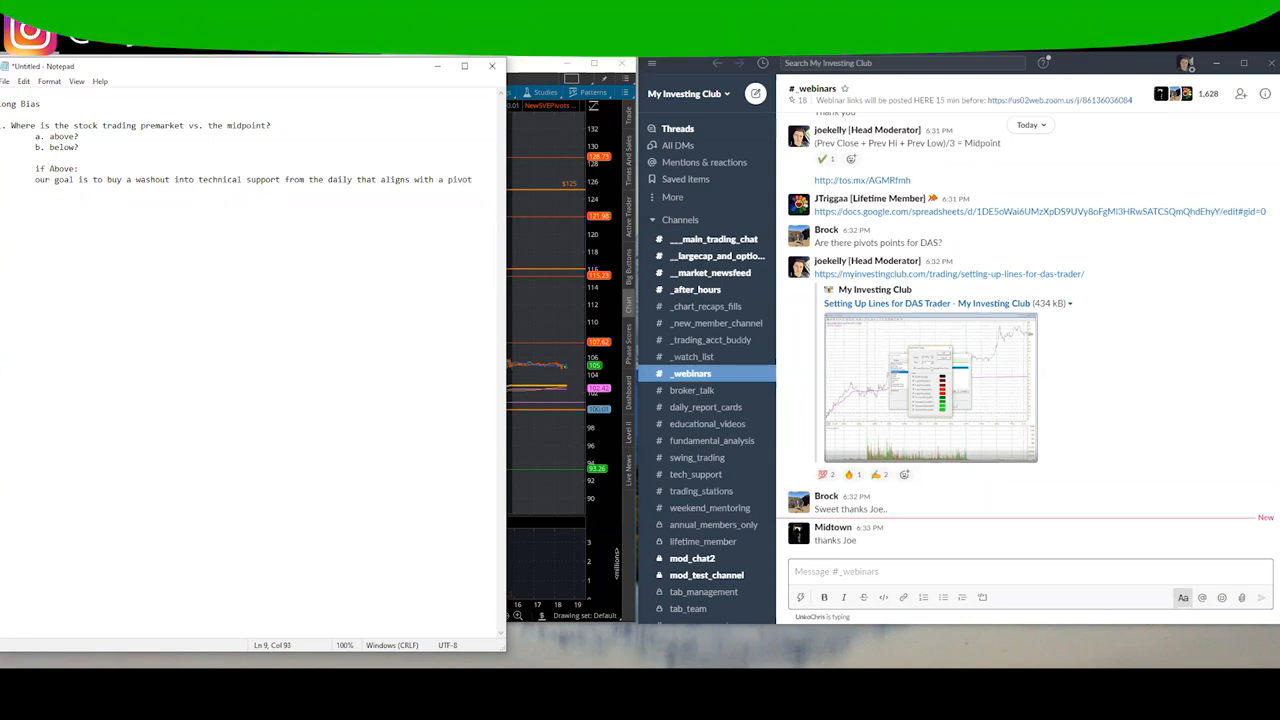